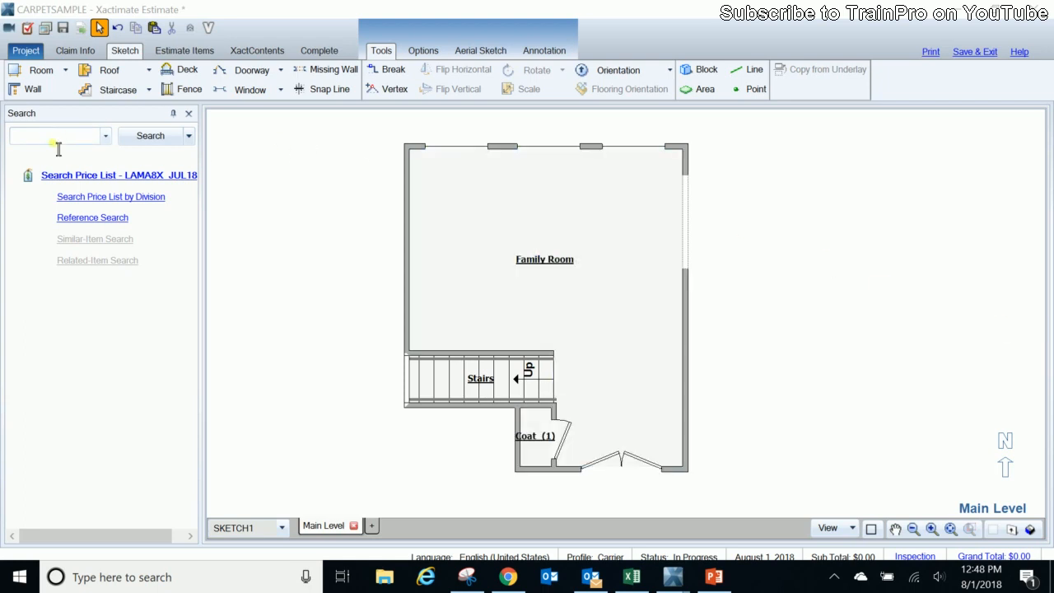
# Find the FCCAV carpet item by searching 'fcca' and choose Area placement
pyautogui.write('f')
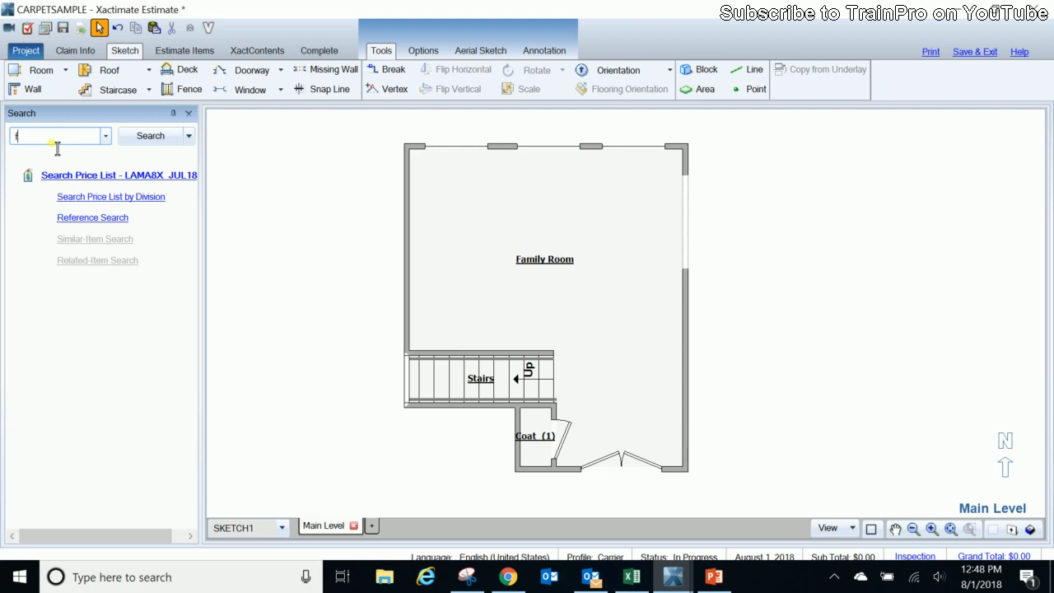
pyautogui.write('fcca')
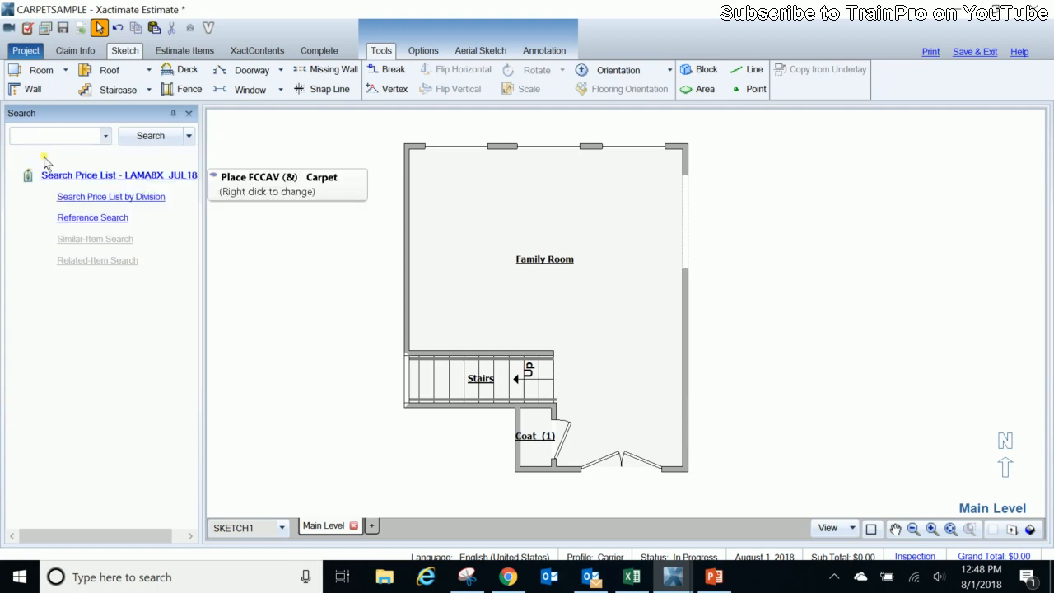
pyautogui.click(705, 89)
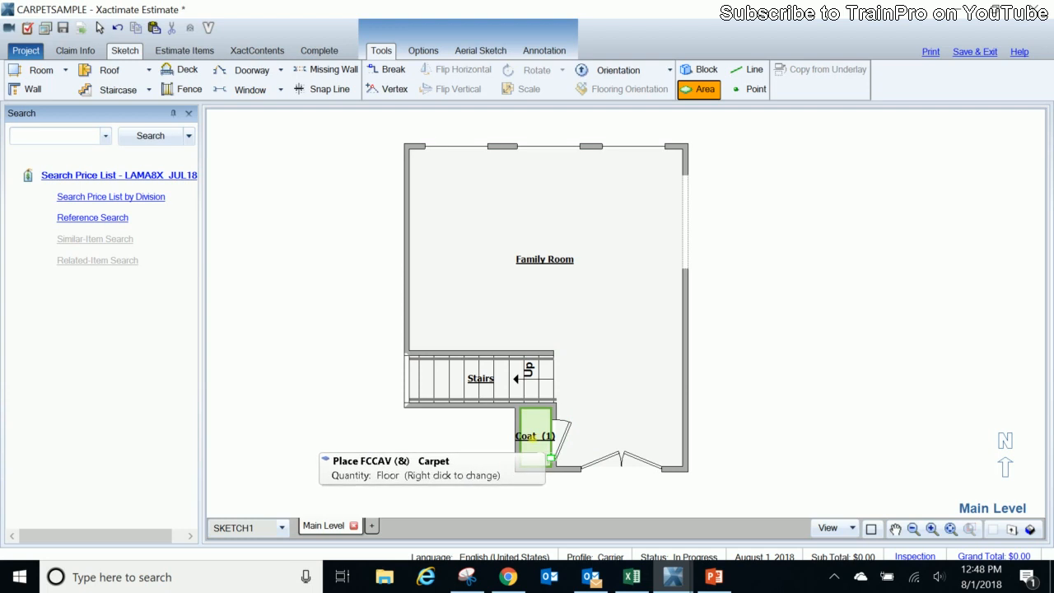
# Apply carpet to the coat closet floor and include Carpet pad as a related item
pyautogui.click(630, 319)
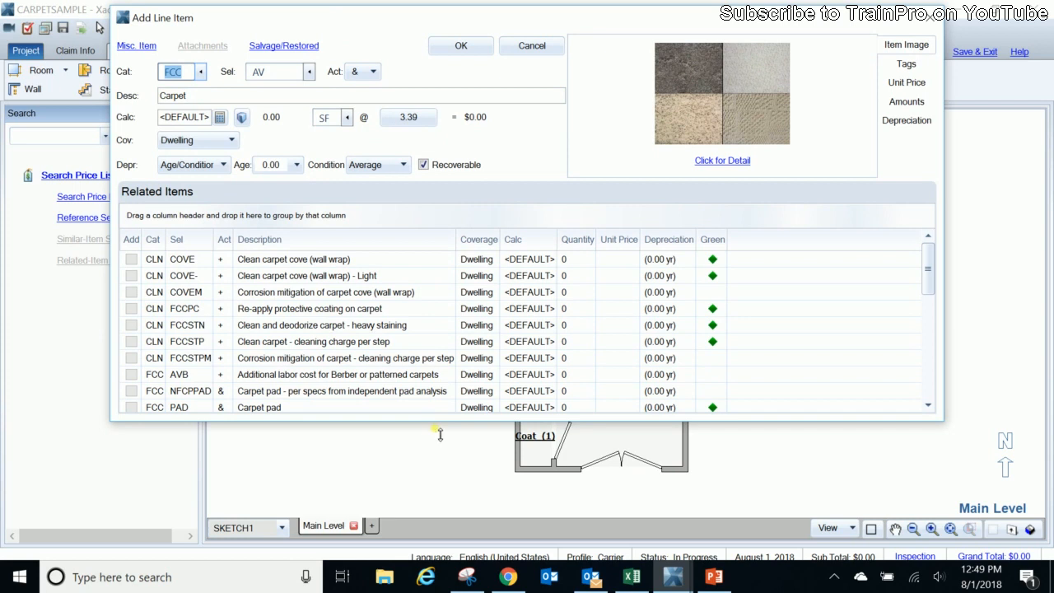
pyautogui.scroll(-3)
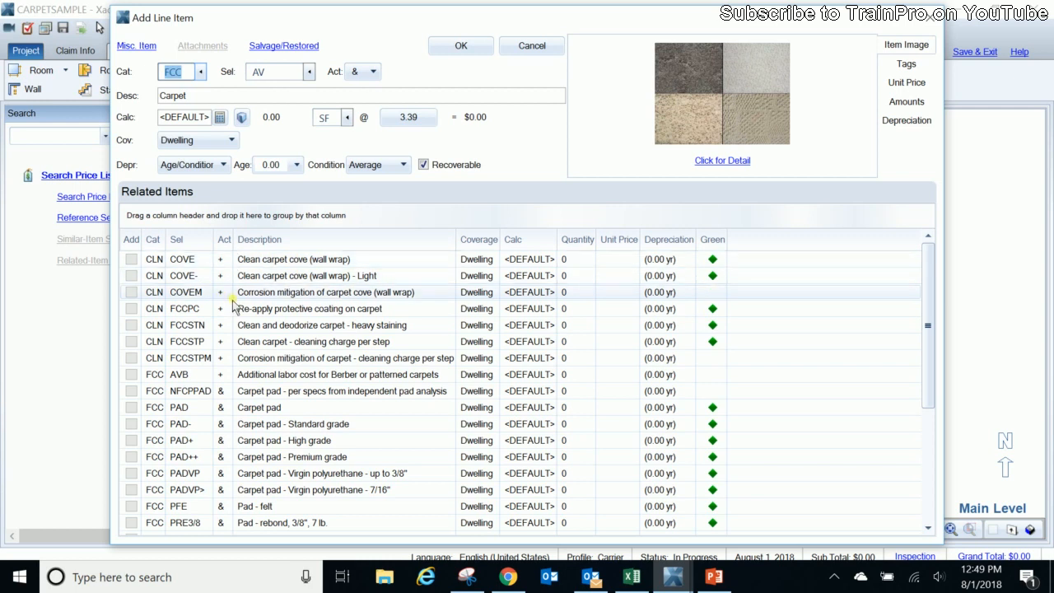
pyautogui.moveTo(288, 310)
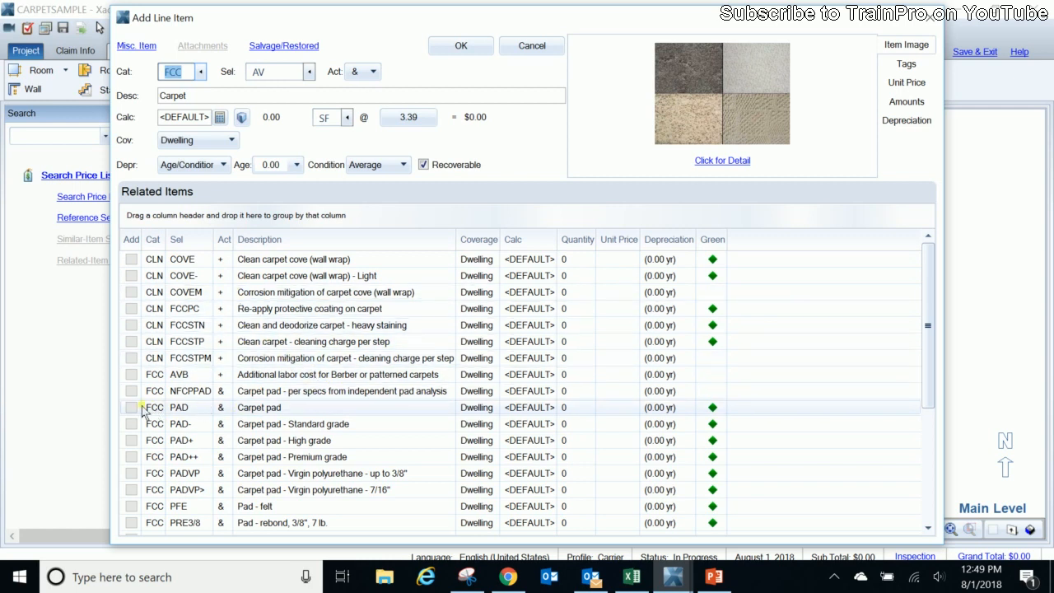
pyautogui.click(131, 407)
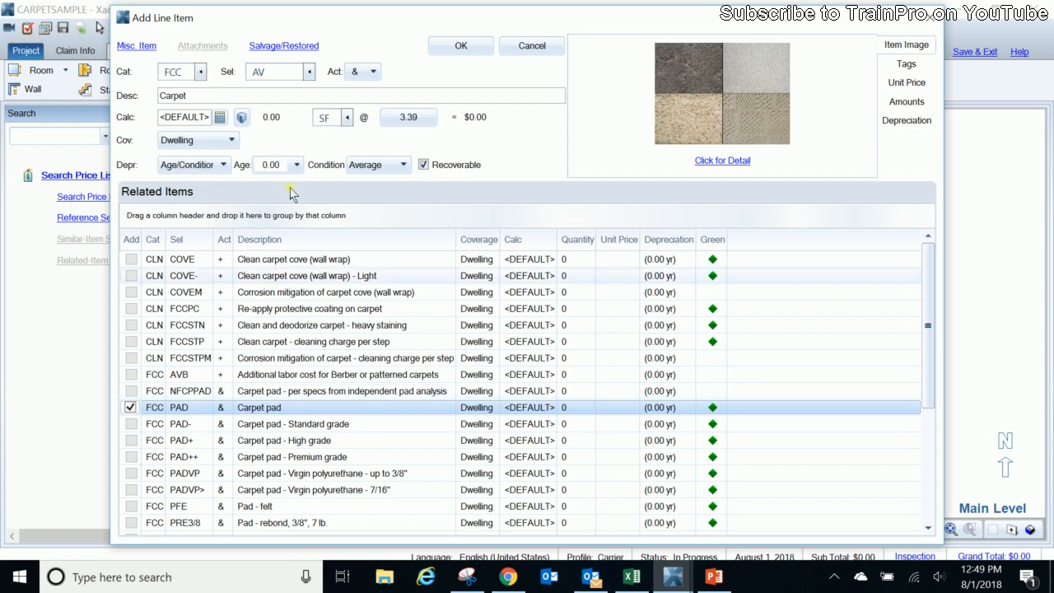
# Add the AVB Berber additional labor charge and confirm the related items
pyautogui.click(379, 73)
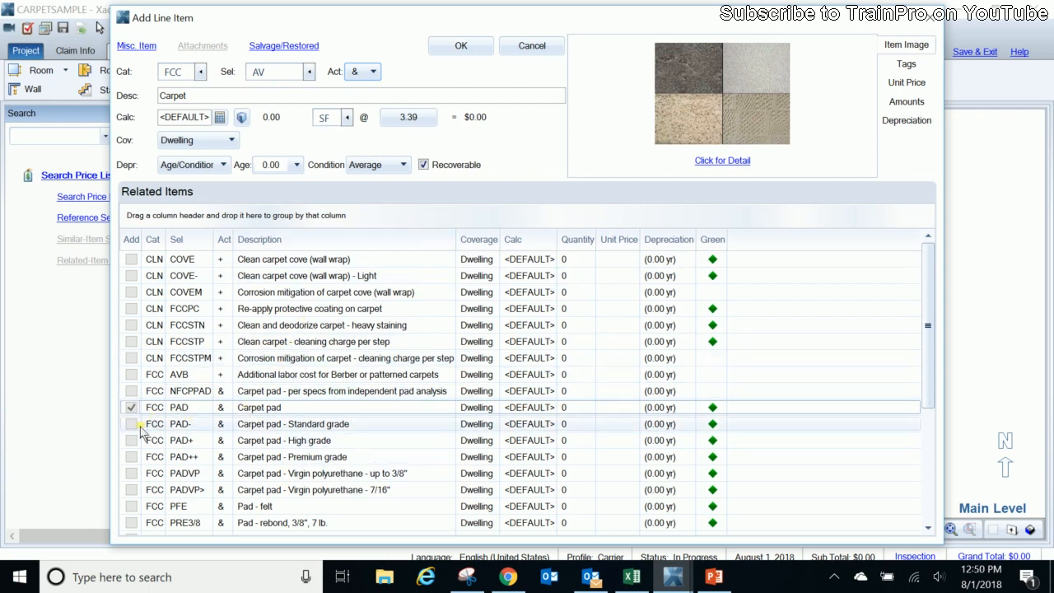
pyautogui.scroll(-3)
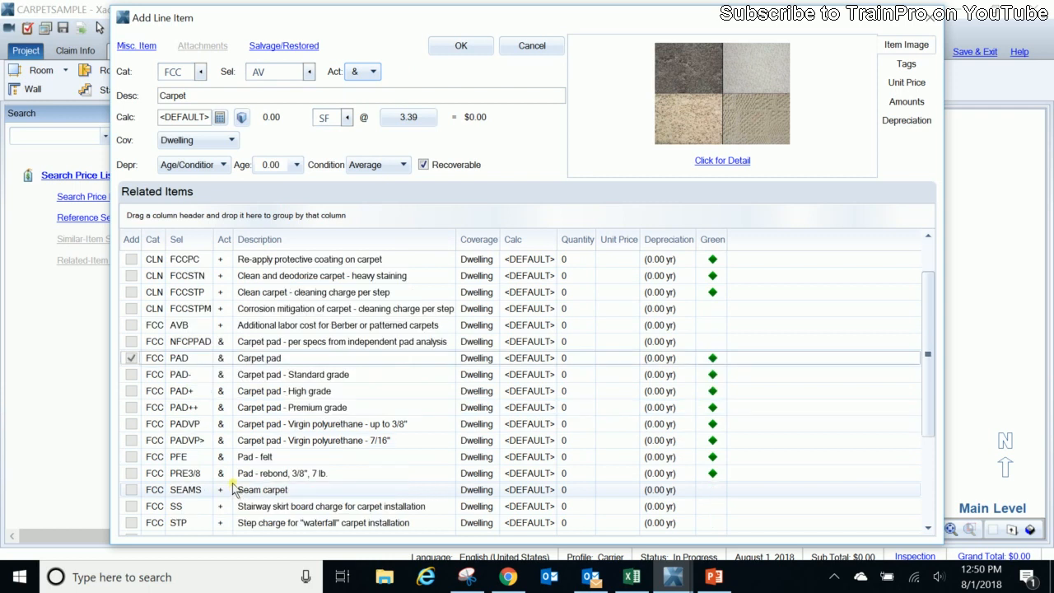
pyautogui.scroll(-3)
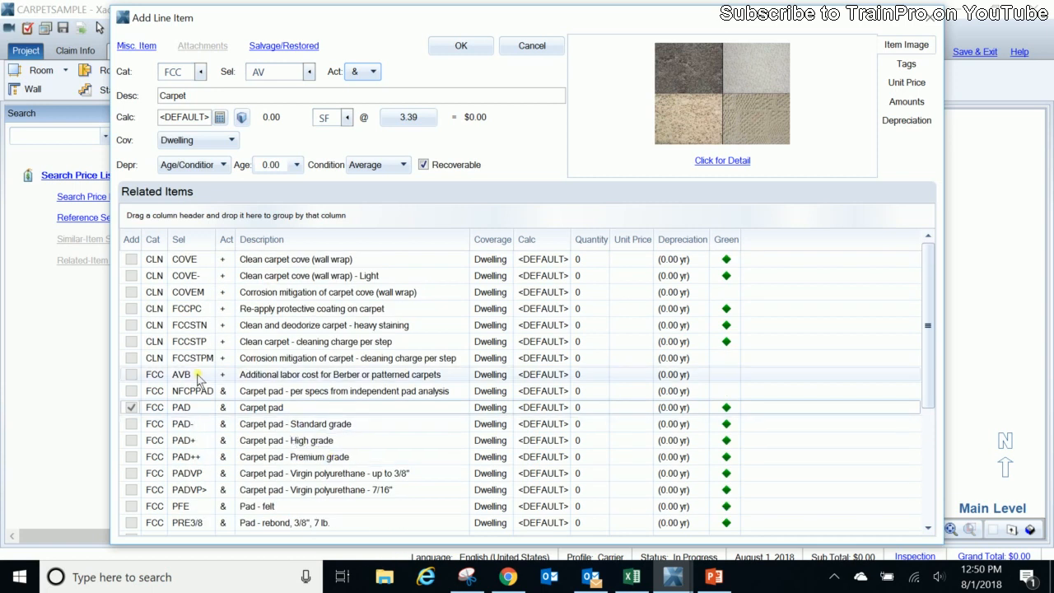
pyautogui.moveTo(300, 382)
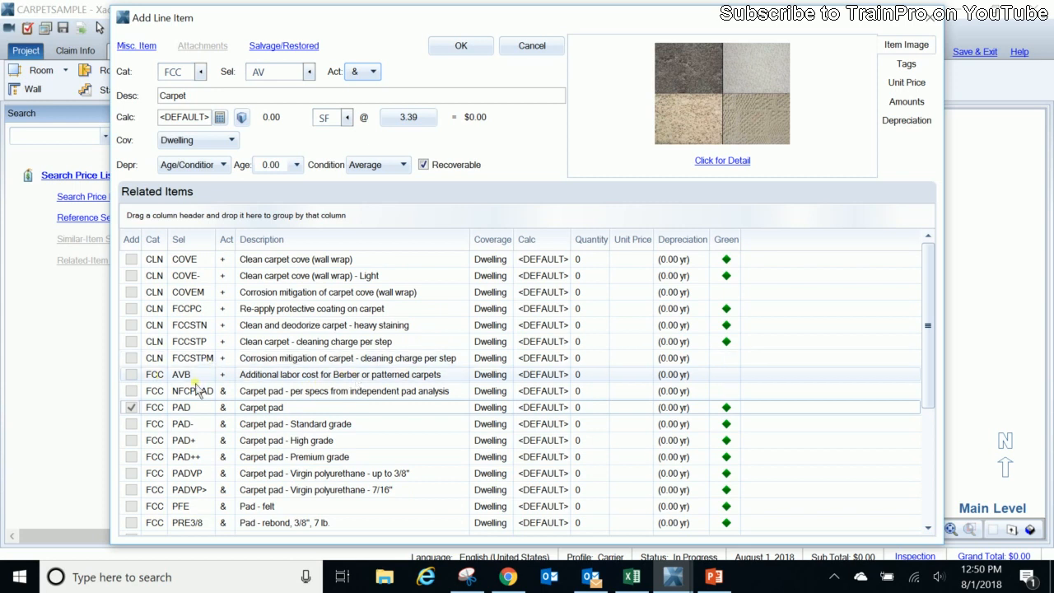
pyautogui.moveTo(132, 379)
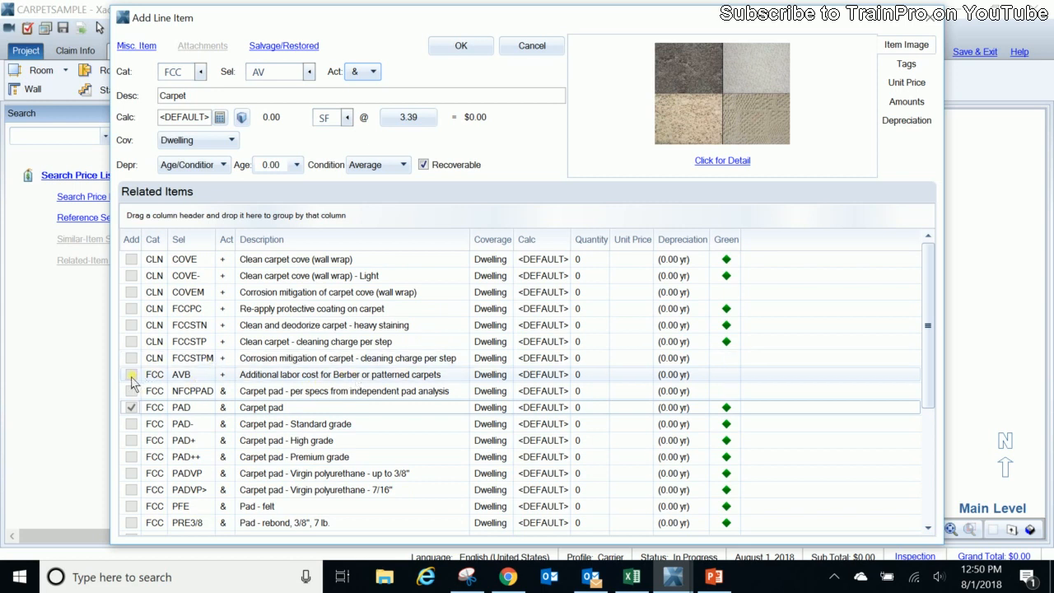
pyautogui.click(132, 374)
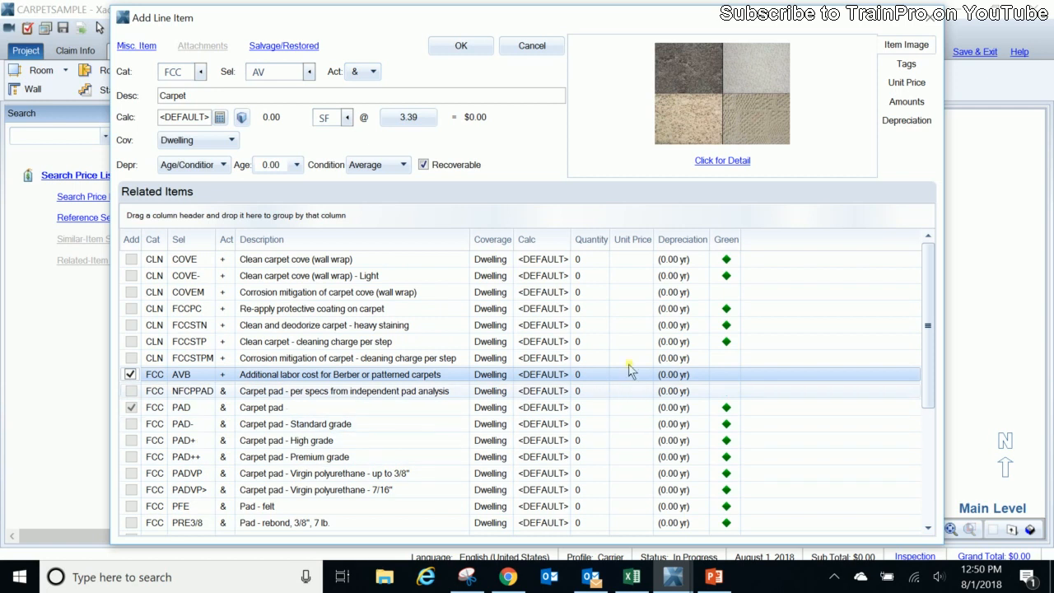
pyautogui.click(459, 47)
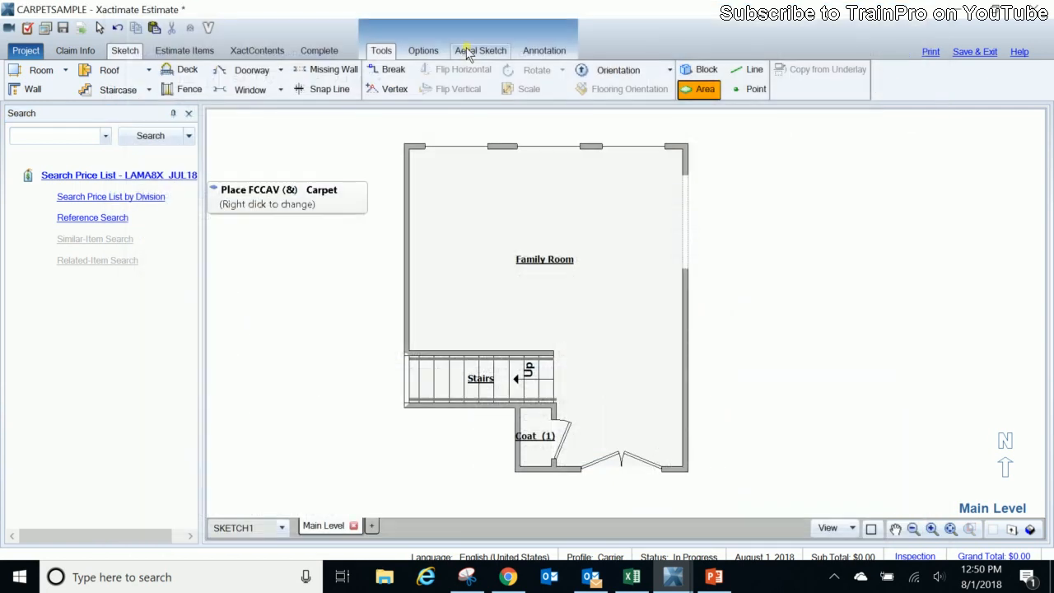
# Carpet the Family Room floor with the FCCAV item using the Area tool
pyautogui.click(560, 298)
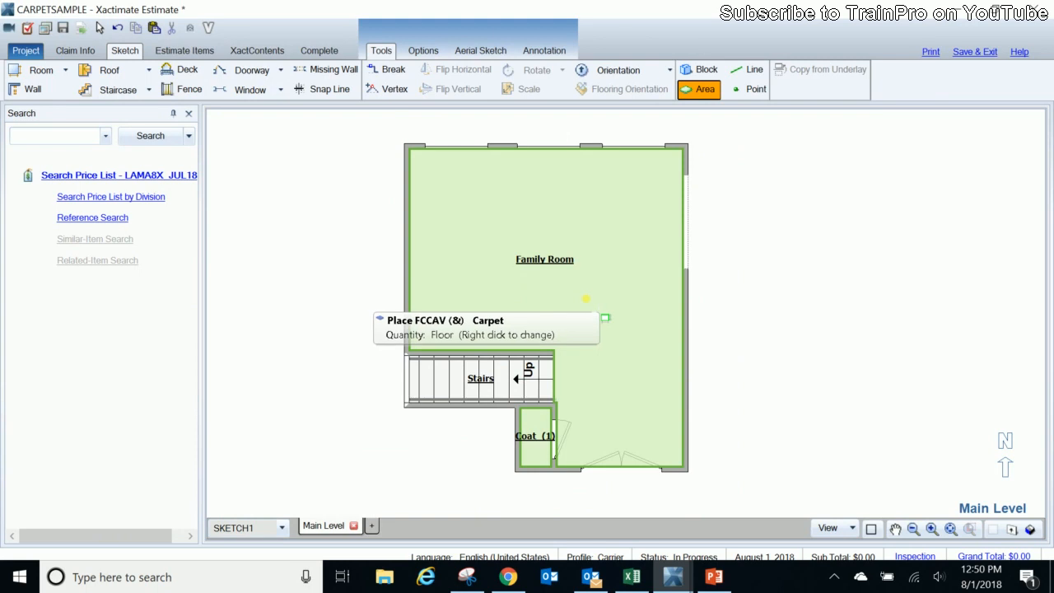
pyautogui.click(586, 298)
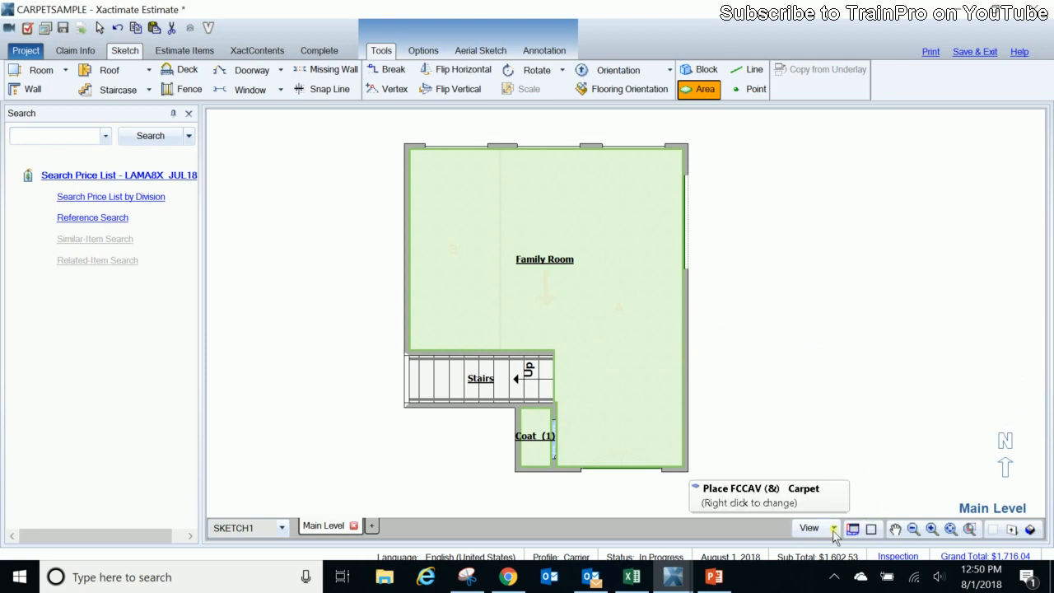
pyautogui.click(834, 527)
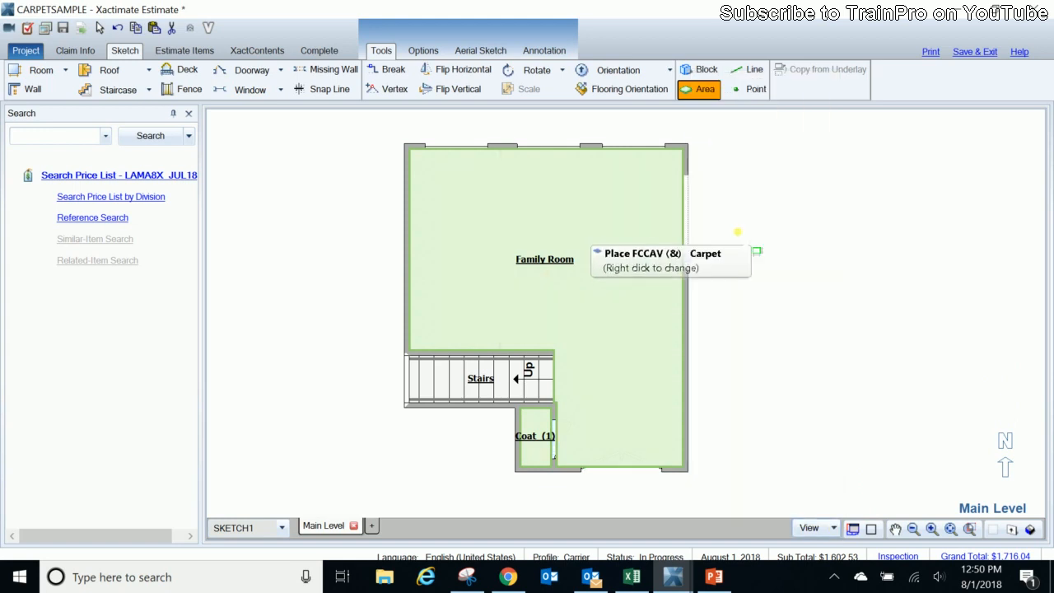
pyautogui.moveTo(764, 301)
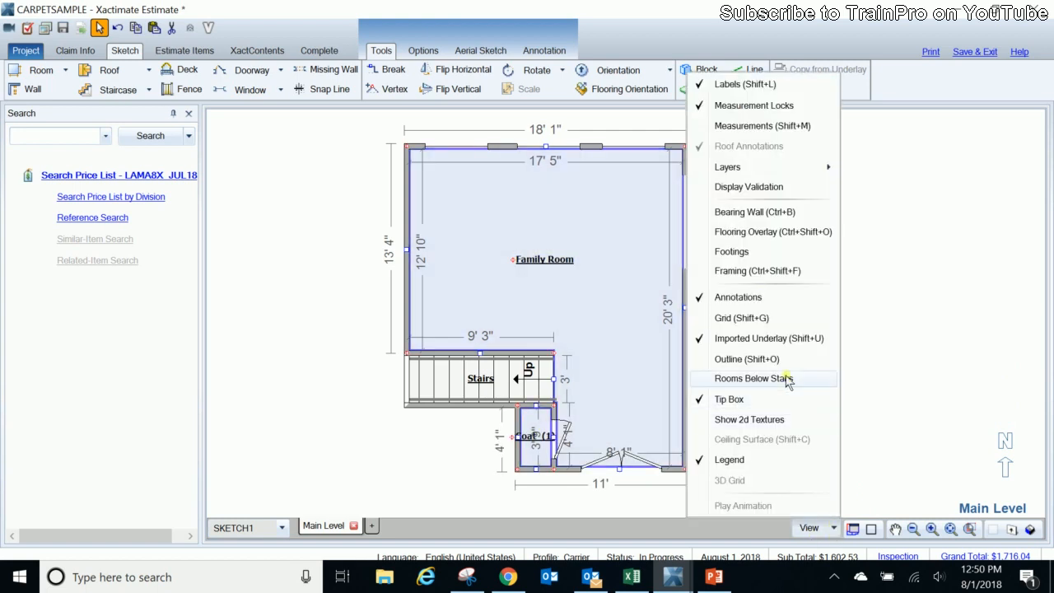
# Turn on Flooring Overlay to show carpet cuts A and B with the roll arrow
pyautogui.click(750, 377)
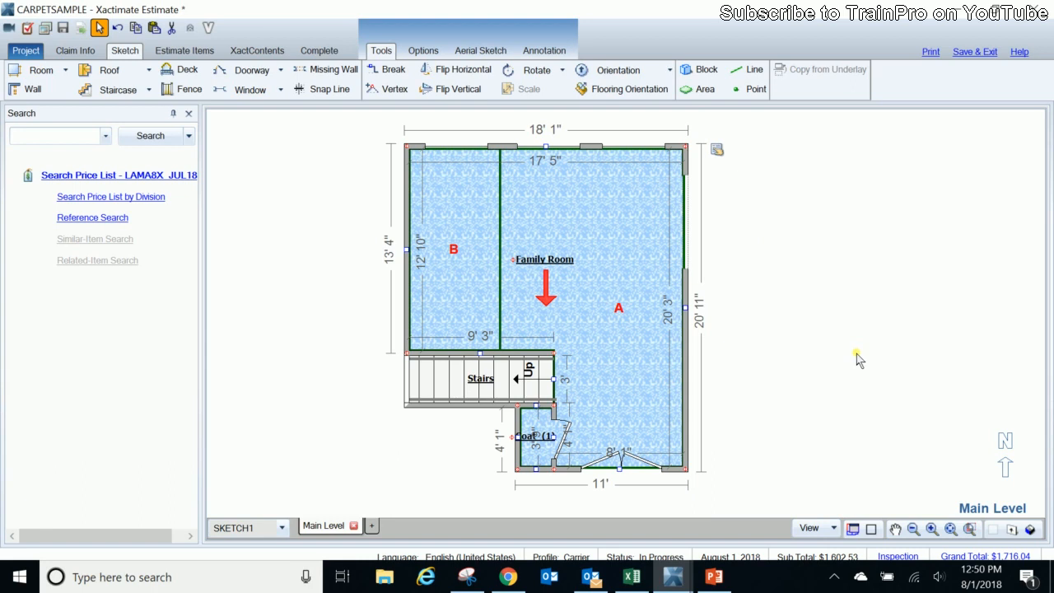
pyautogui.moveTo(830, 474)
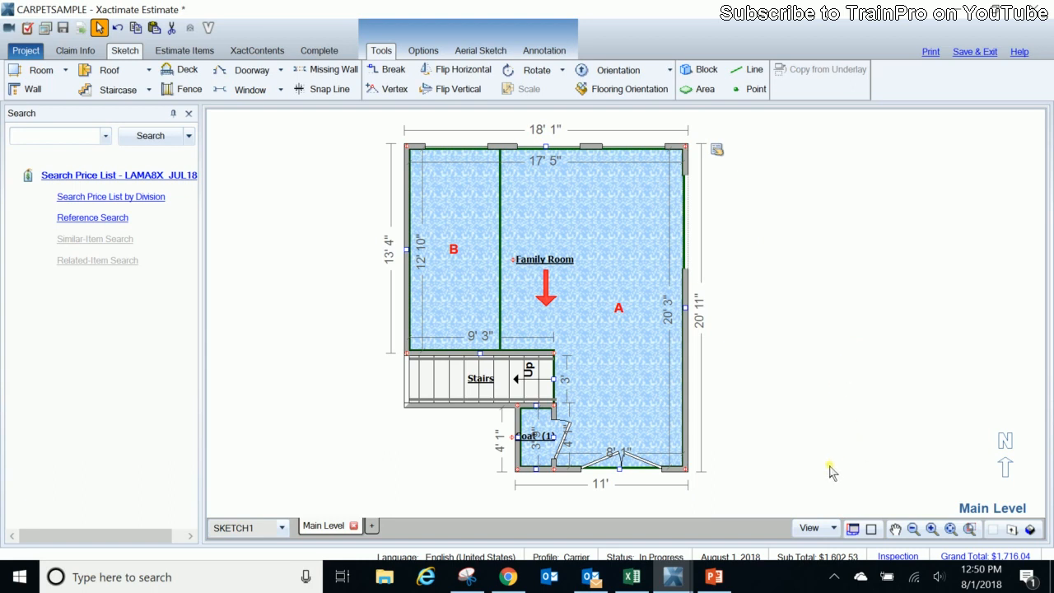
pyautogui.moveTo(740, 527)
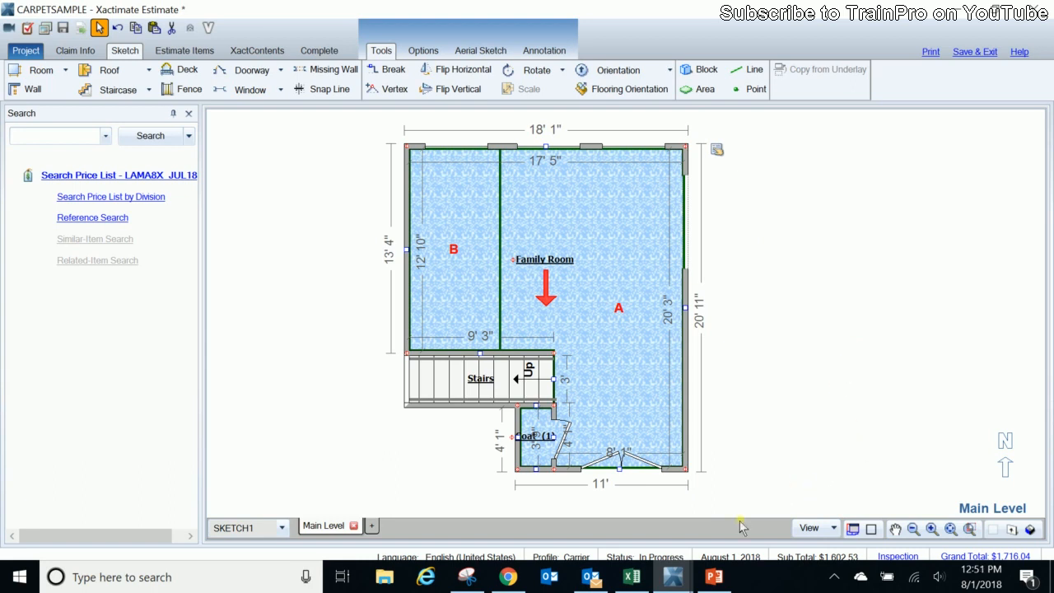
pyautogui.moveTo(758, 481)
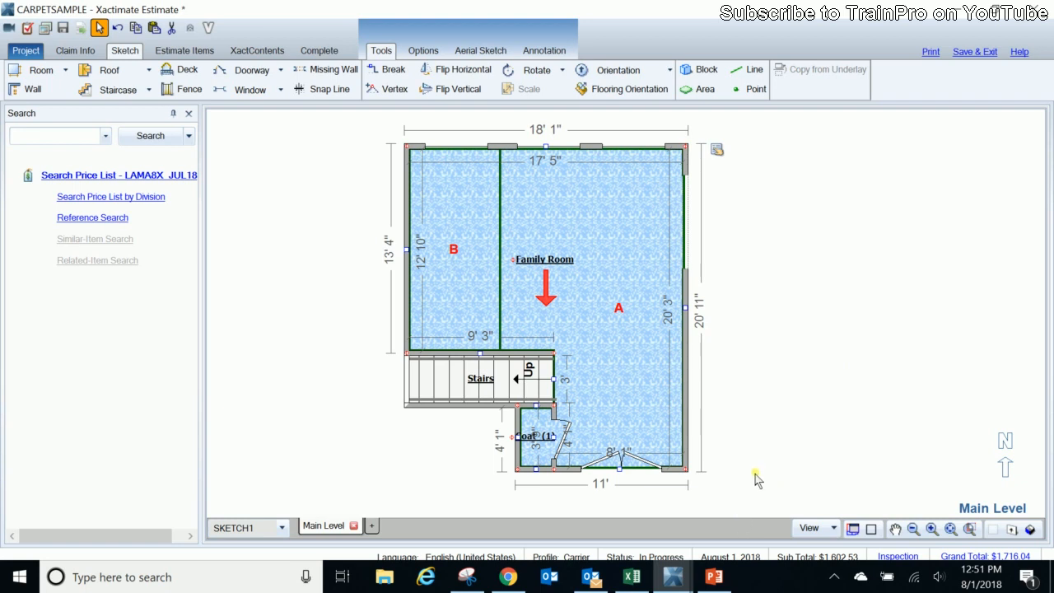
pyautogui.moveTo(835, 582)
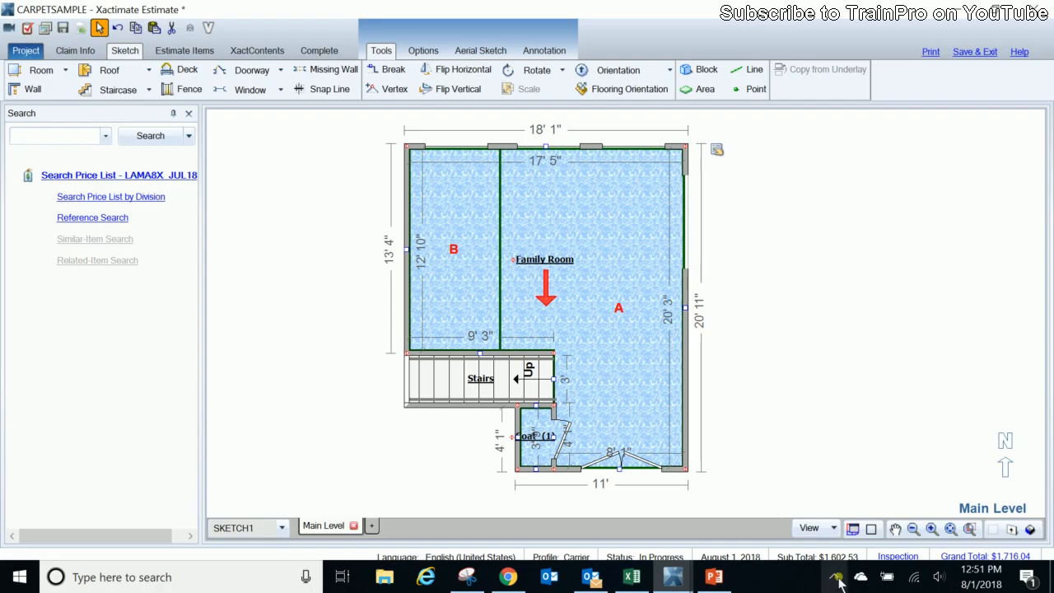
pyautogui.moveTo(881, 327)
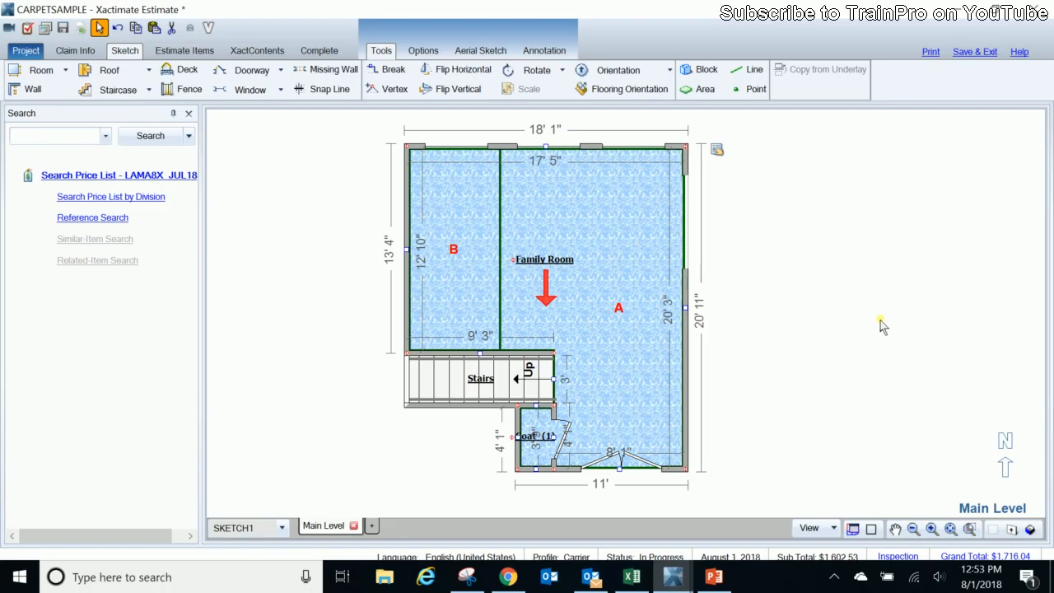
pyautogui.moveTo(887, 341)
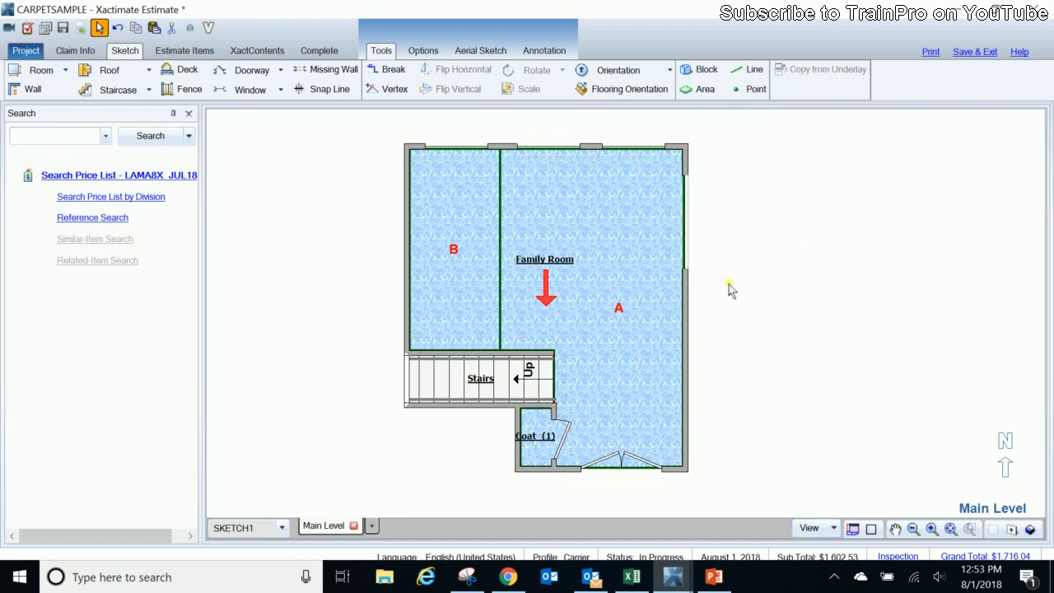
pyautogui.moveTo(854, 313)
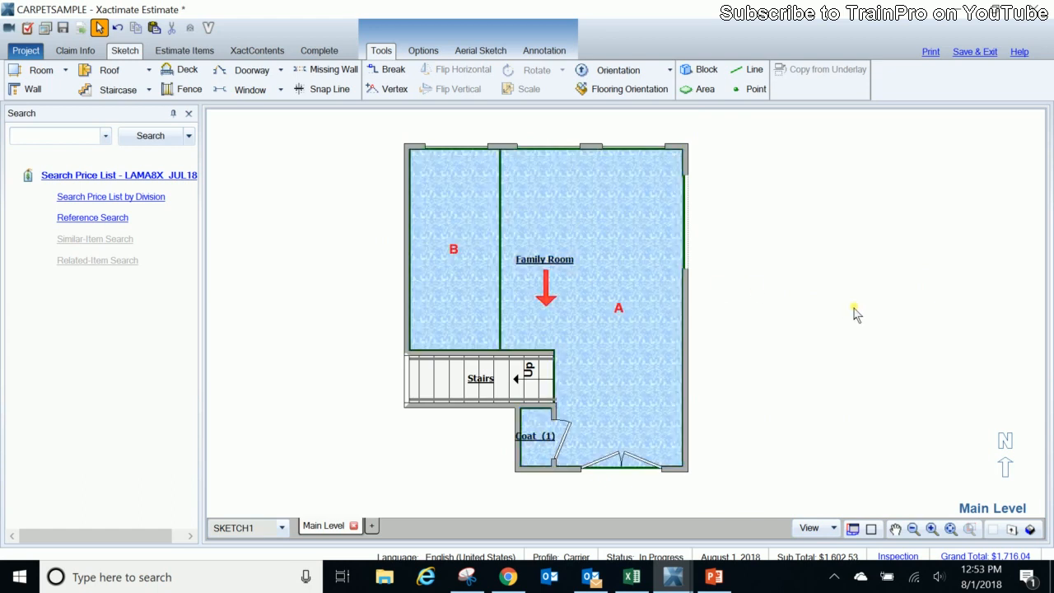
pyautogui.moveTo(883, 529)
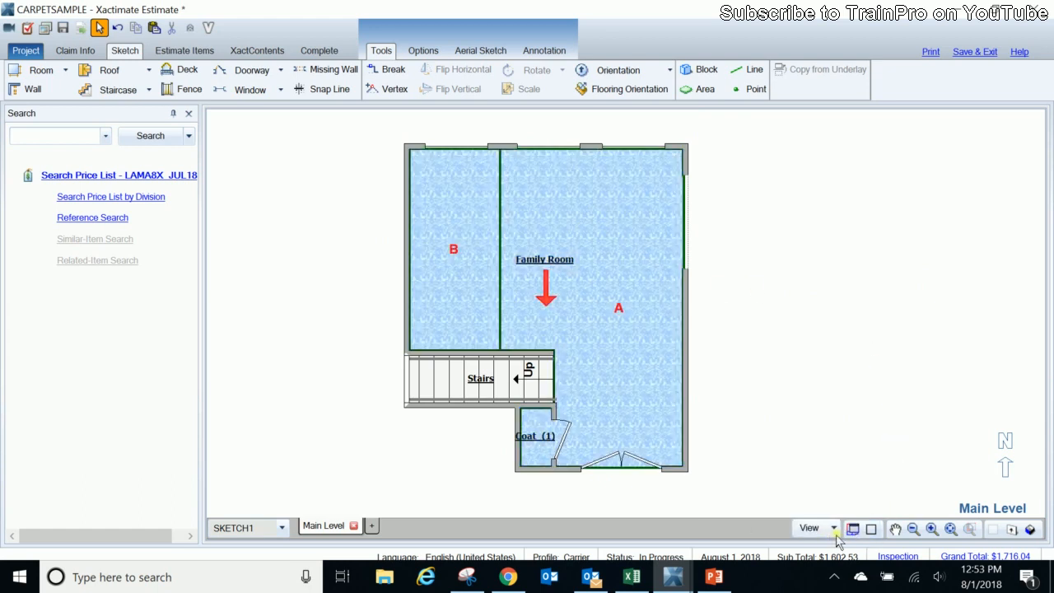
pyautogui.moveTo(854, 531)
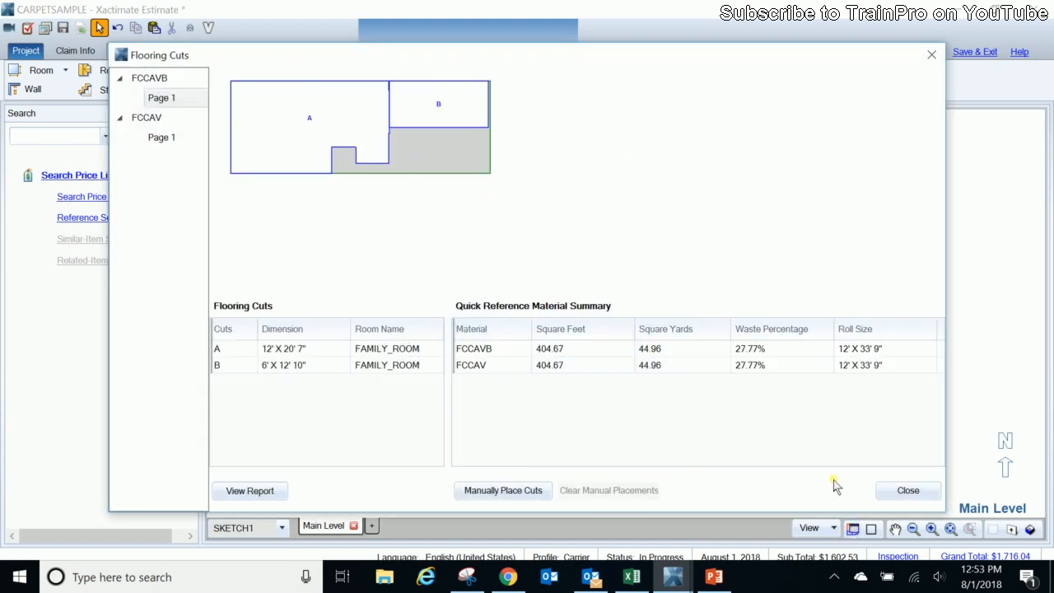
pyautogui.moveTo(352, 102)
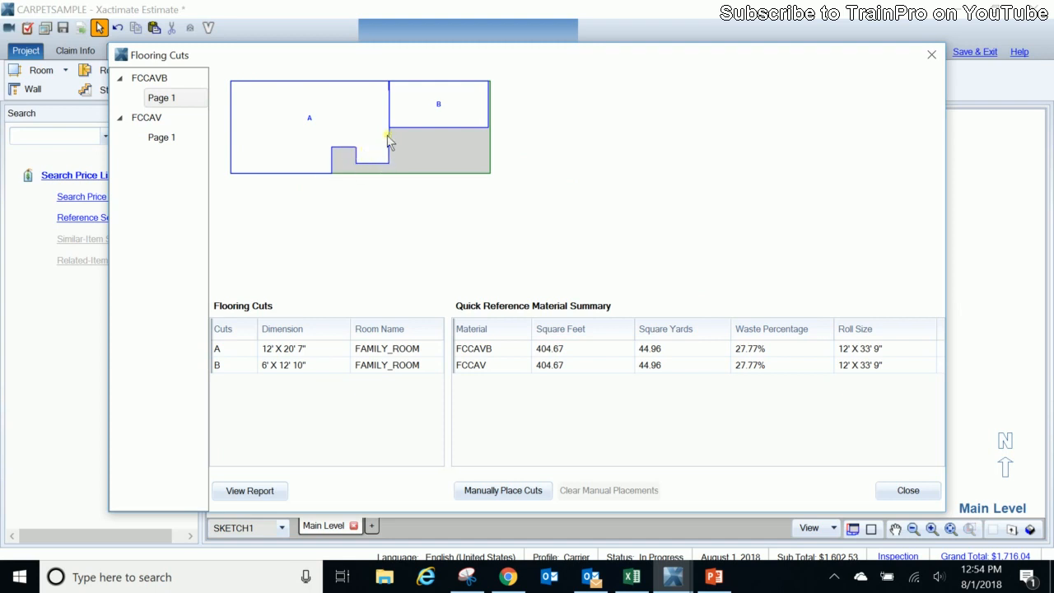
pyautogui.moveTo(395, 126)
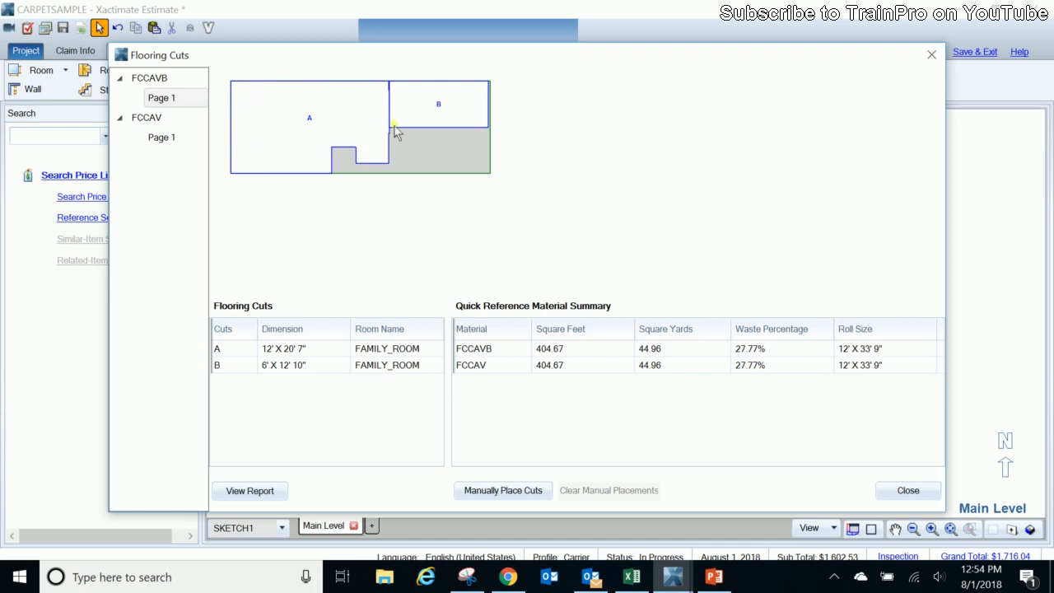
pyautogui.moveTo(460, 109)
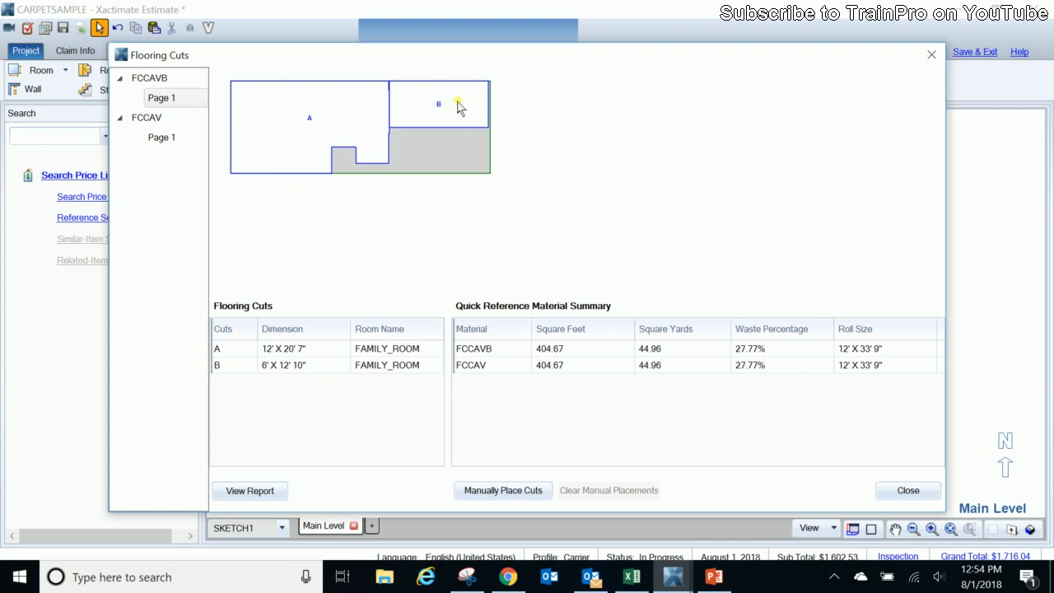
pyautogui.moveTo(389, 126)
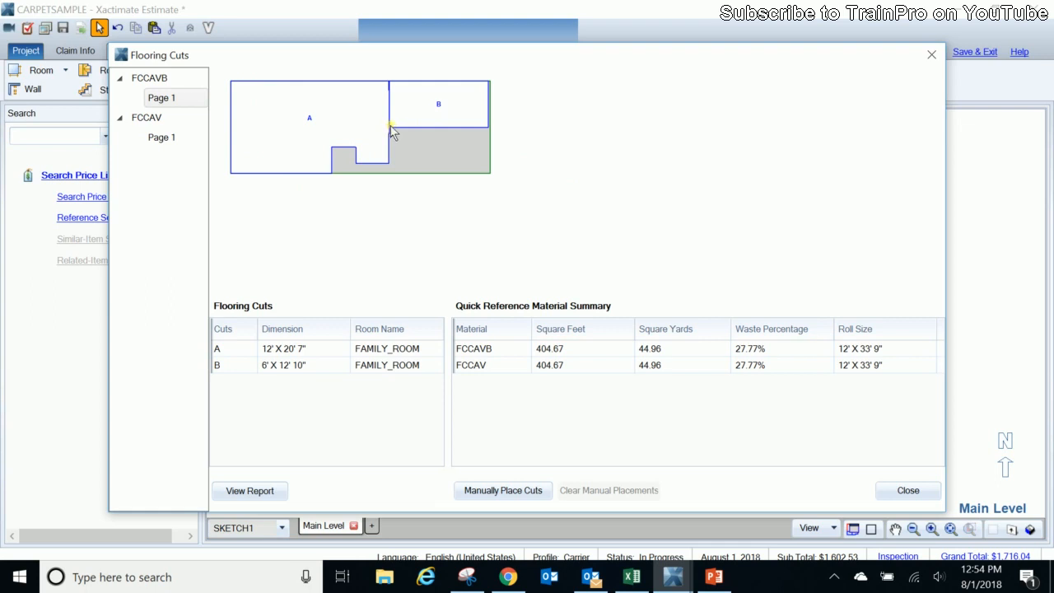
pyautogui.moveTo(754, 355)
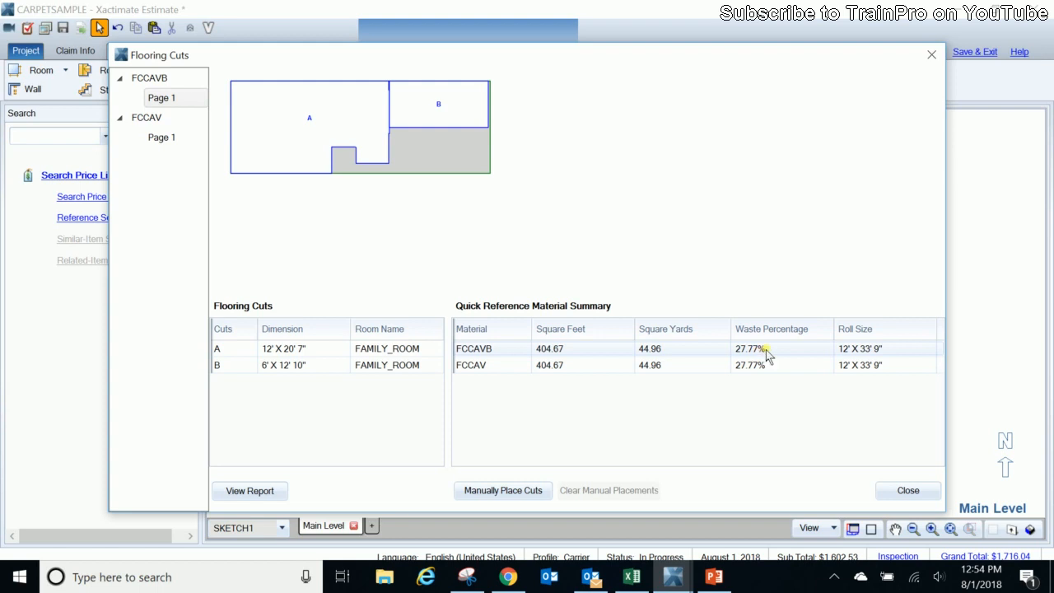
pyautogui.moveTo(752, 345)
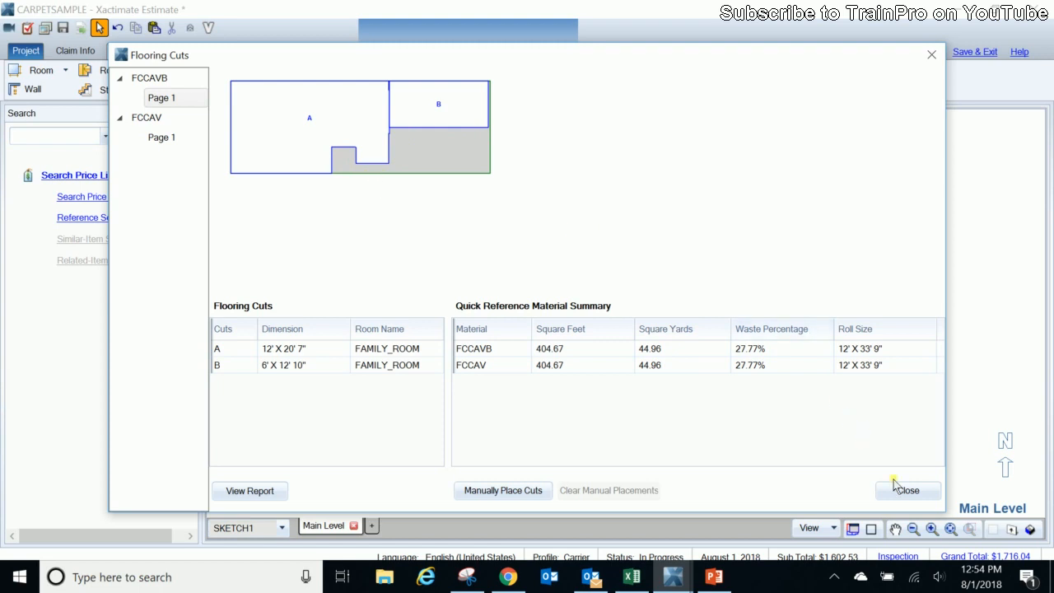
# Close the Flooring Cuts window and return to the Family Room sketch
pyautogui.click(910, 491)
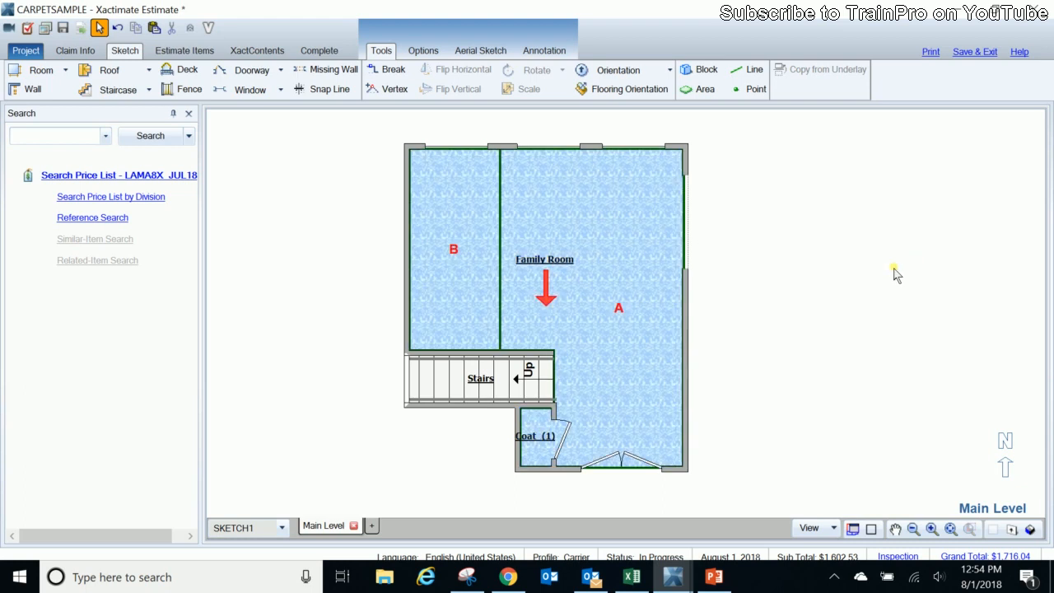
pyautogui.moveTo(965, 341)
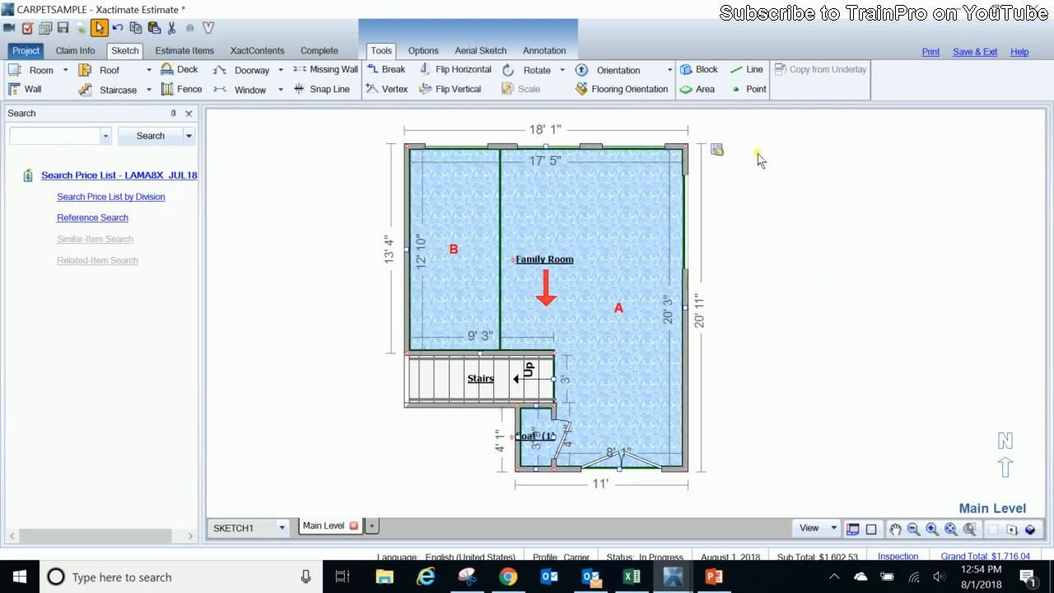
pyautogui.moveTo(625, 89)
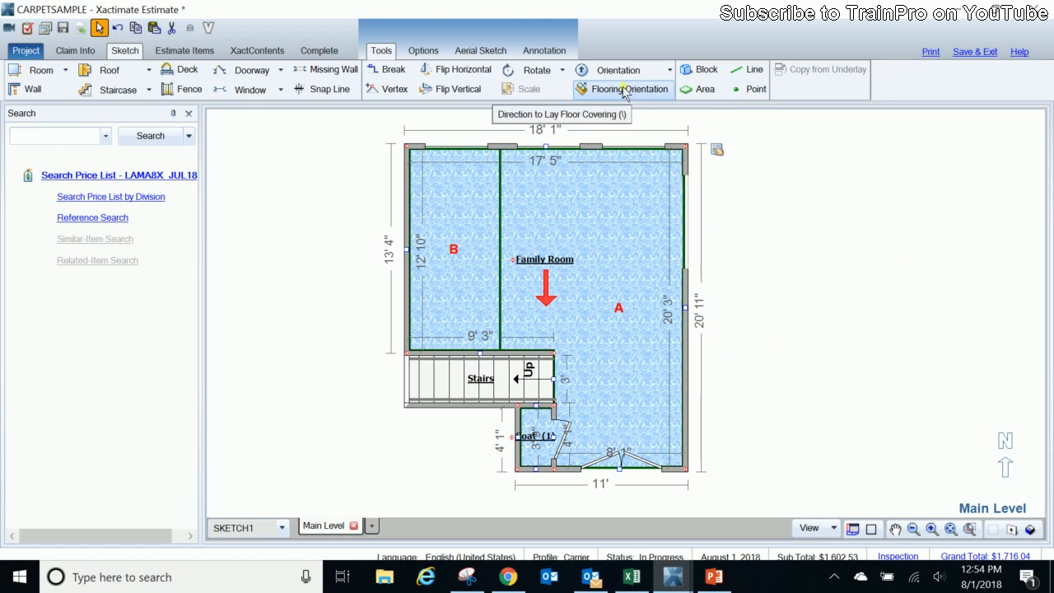
# Start Flooring Orientation to choose a new roll direction for the Family Room
pyautogui.click(627, 89)
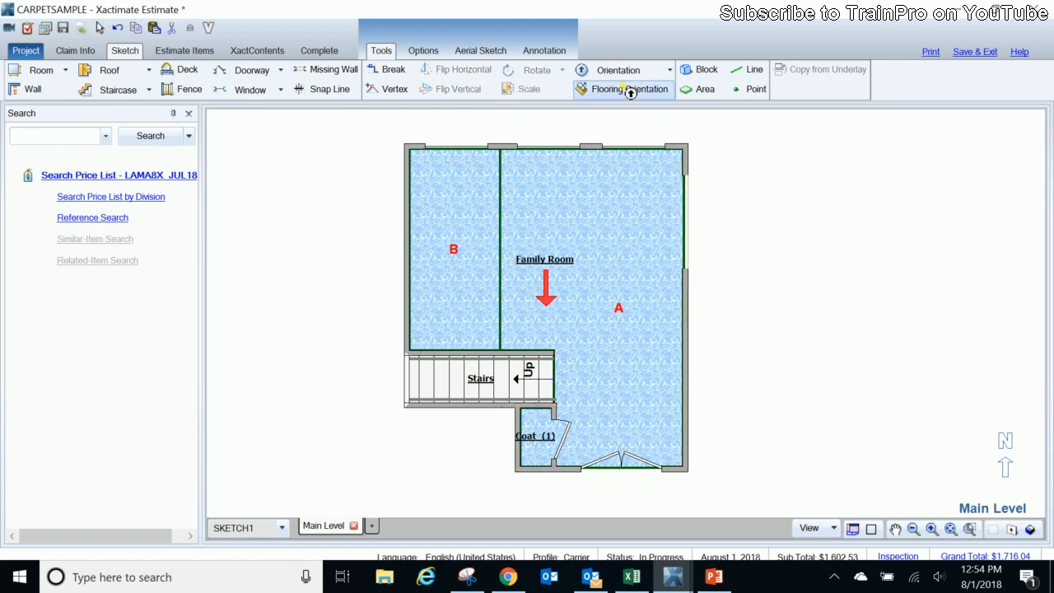
pyautogui.click(619, 88)
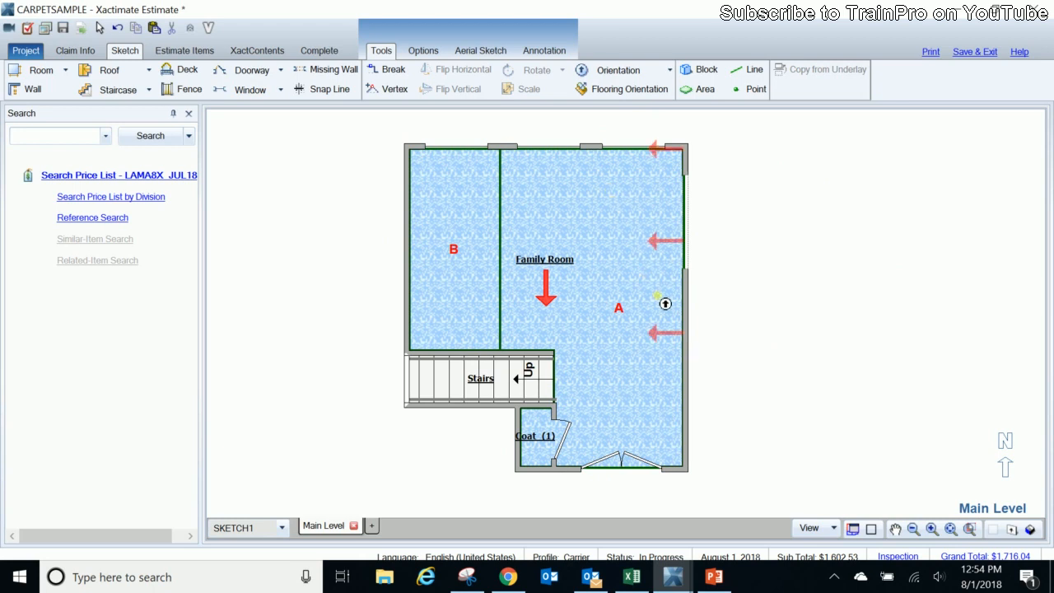
pyautogui.moveTo(672, 305)
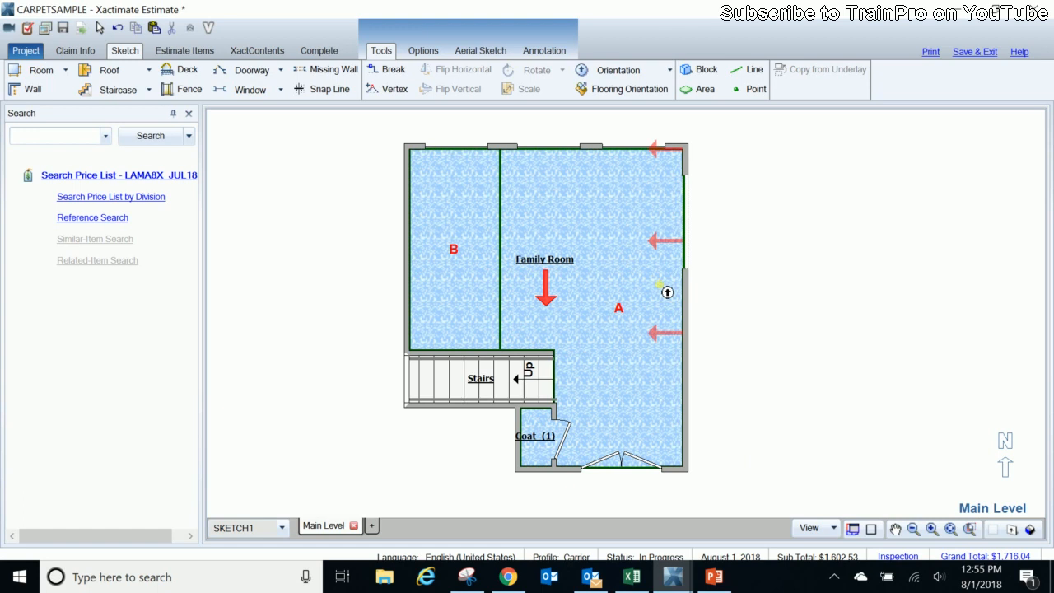
pyautogui.moveTo(669, 293)
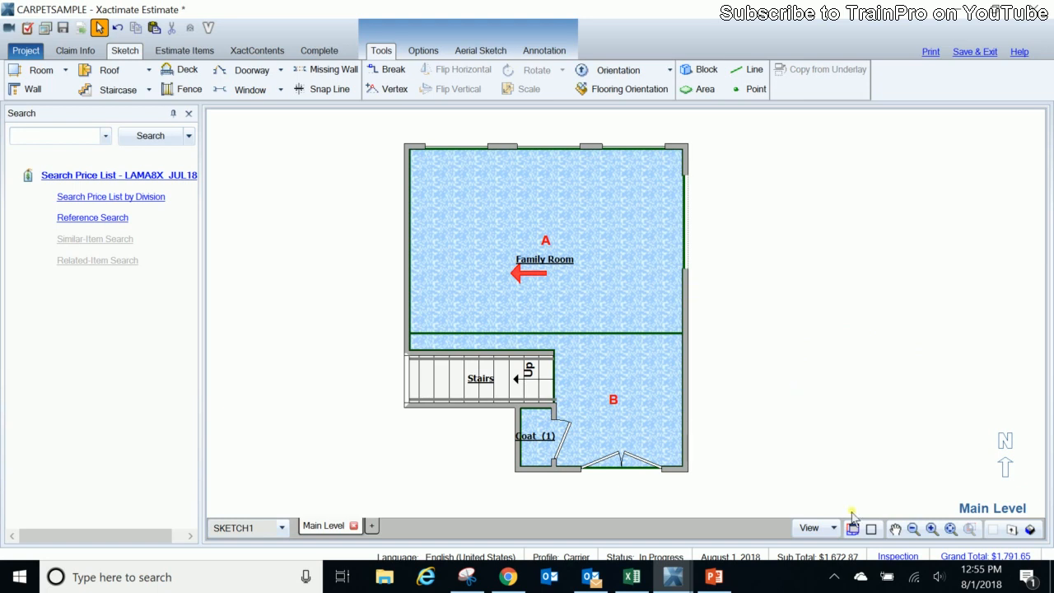
pyautogui.moveTo(853, 525)
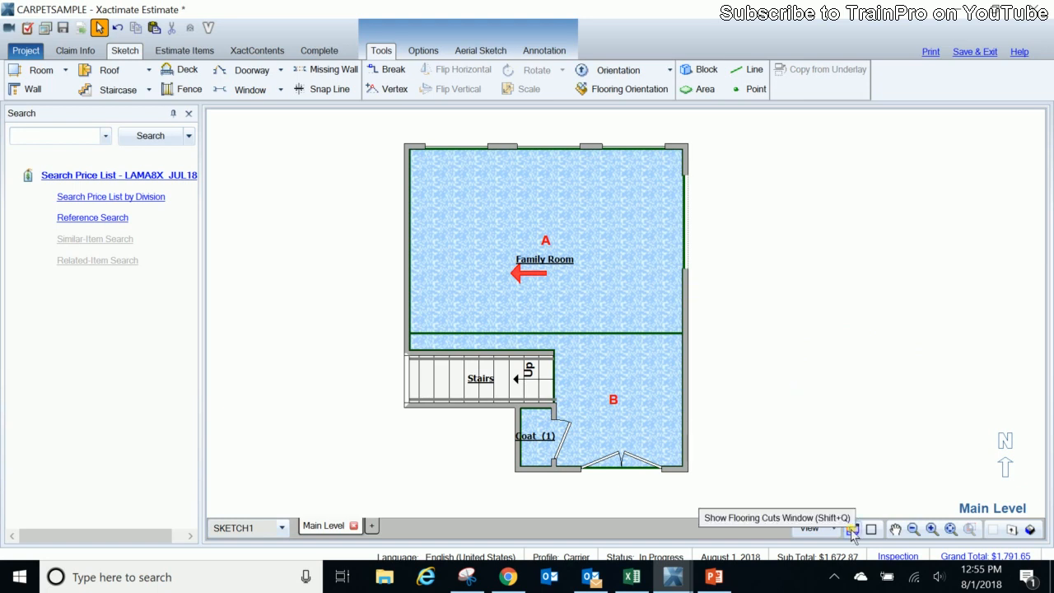
# Show the Flooring Cuts window for the left-right layout with 31.37% waste
pyautogui.click(850, 527)
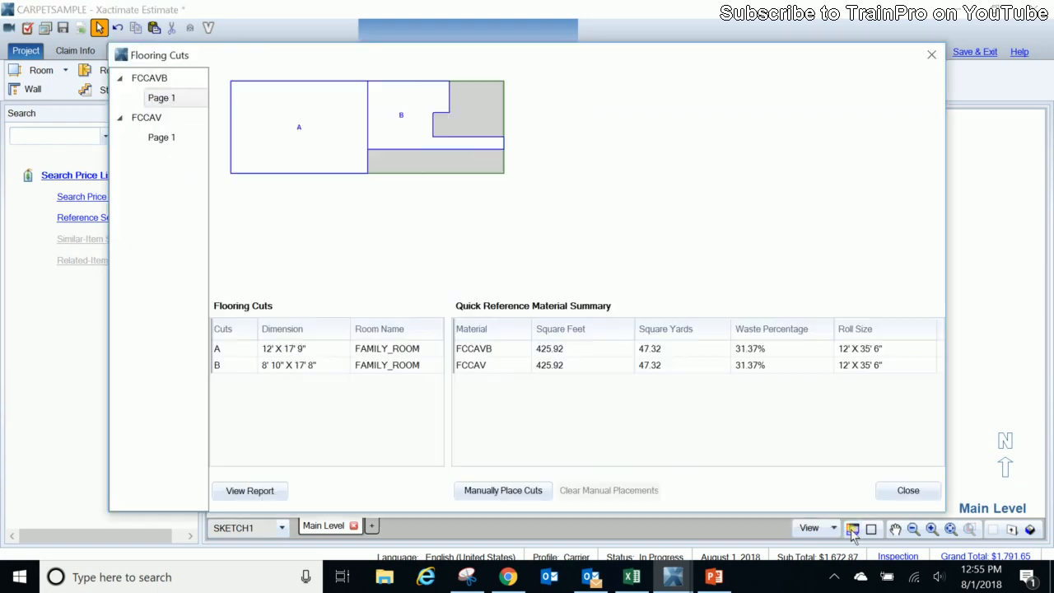
pyautogui.moveTo(663, 386)
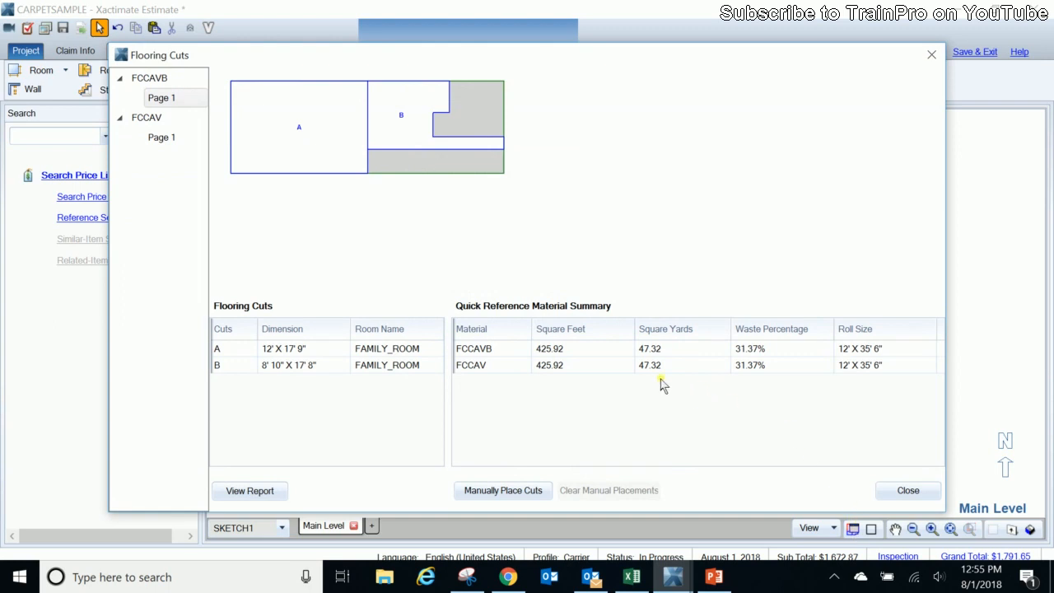
pyautogui.moveTo(339, 146)
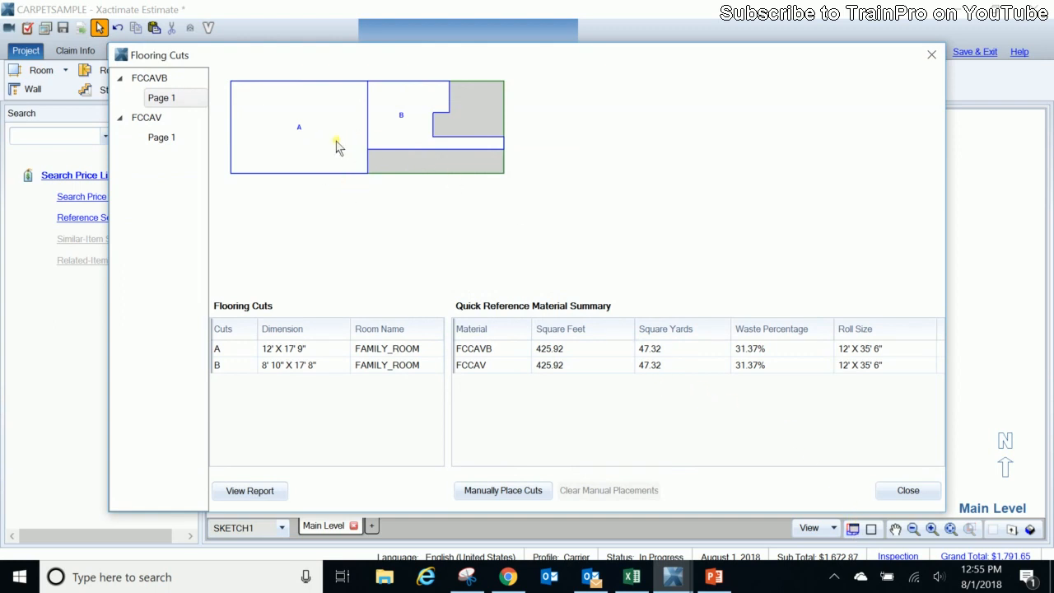
pyautogui.moveTo(435, 251)
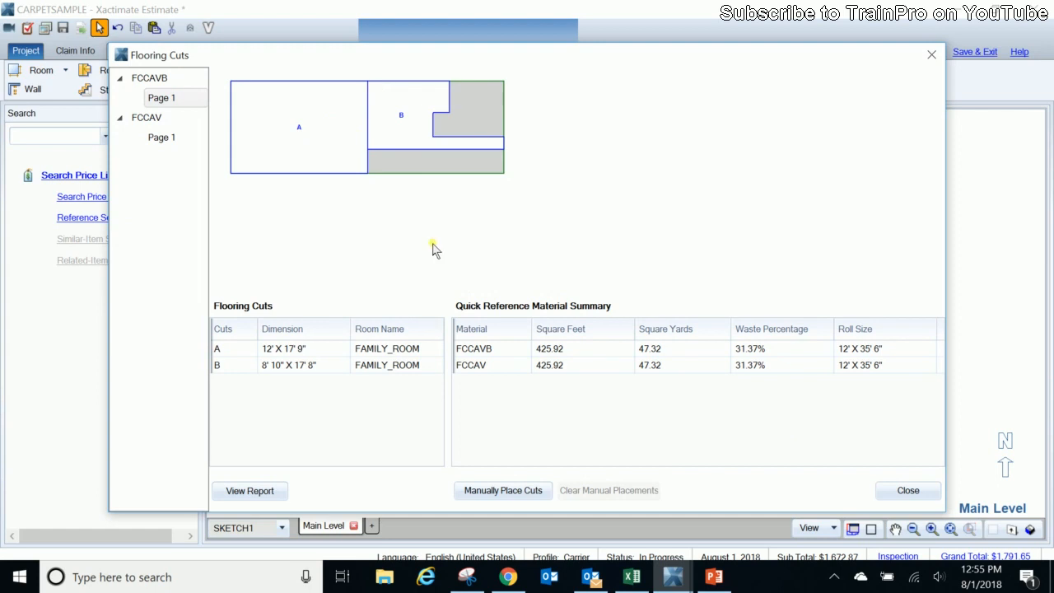
pyautogui.moveTo(414, 79)
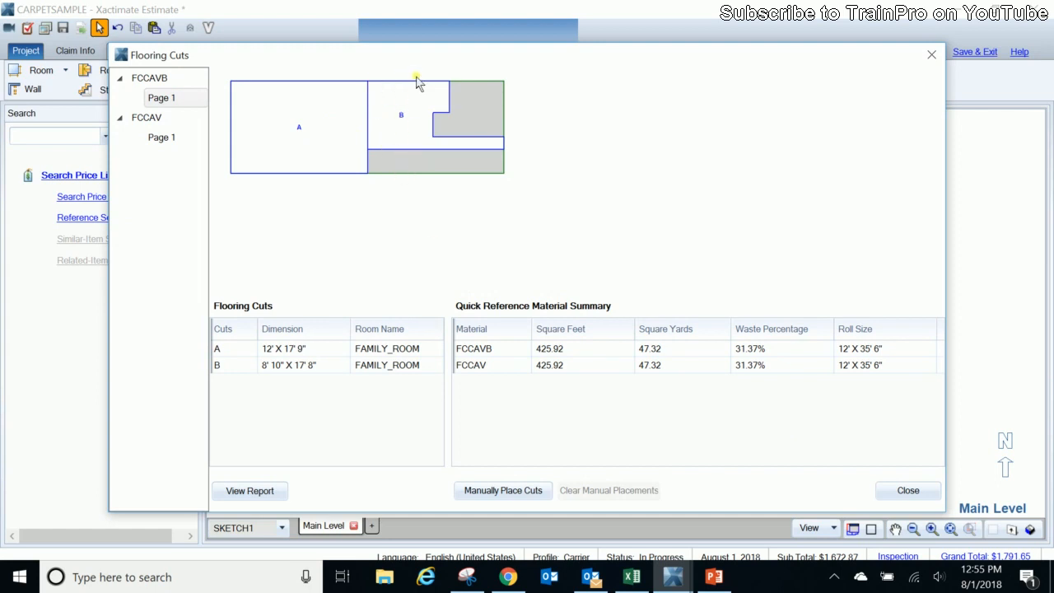
pyautogui.moveTo(695, 359)
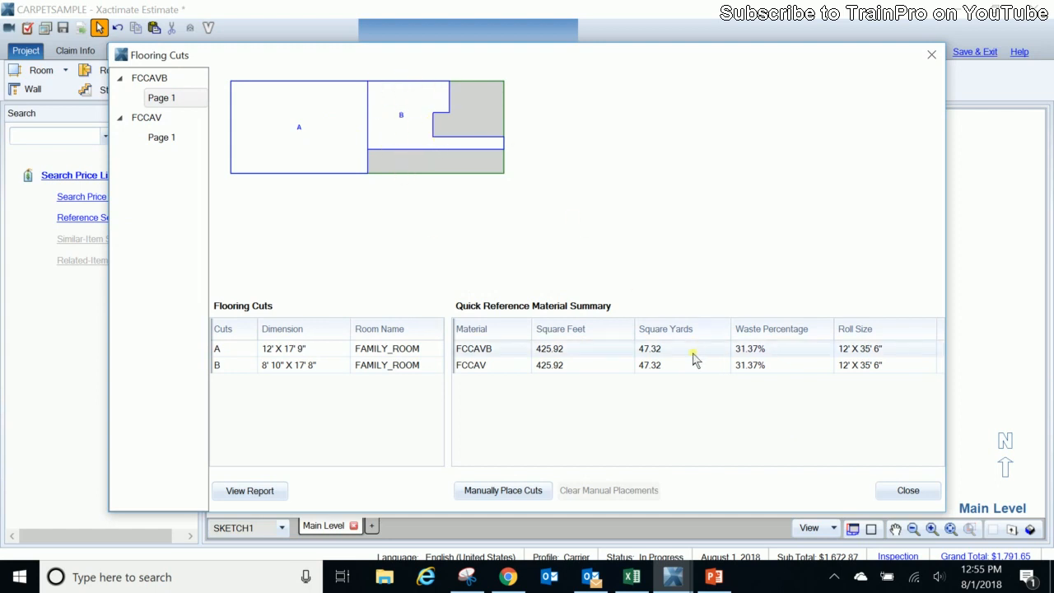
pyautogui.moveTo(765, 349)
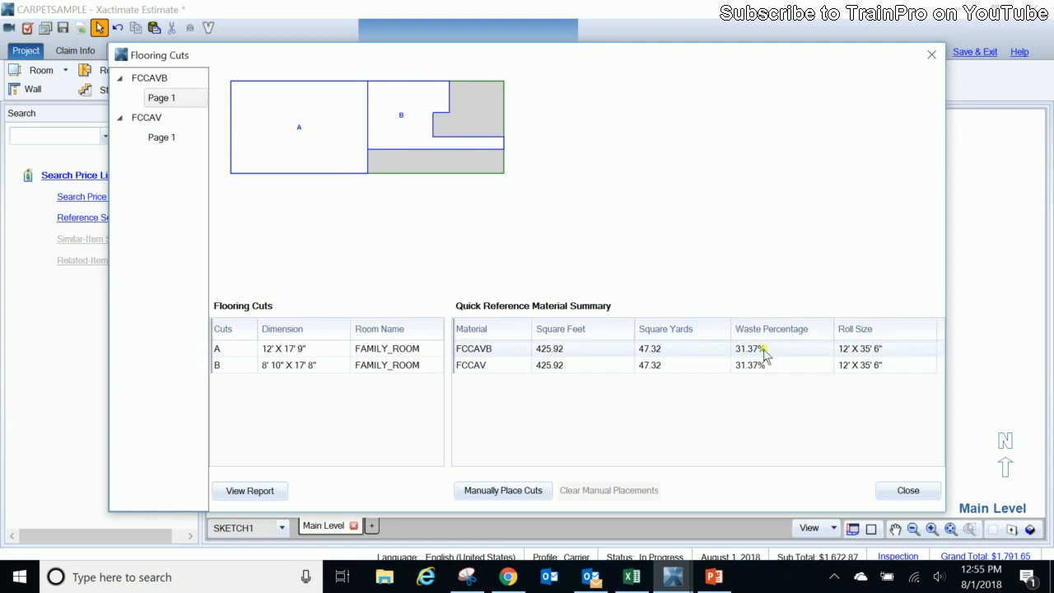
pyautogui.moveTo(758, 397)
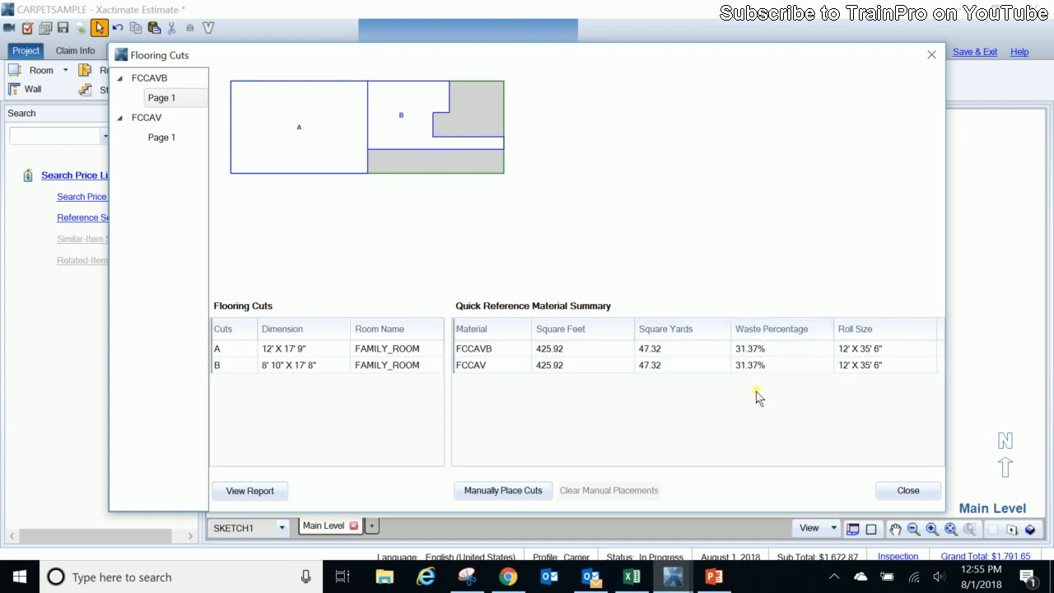
pyautogui.moveTo(698, 444)
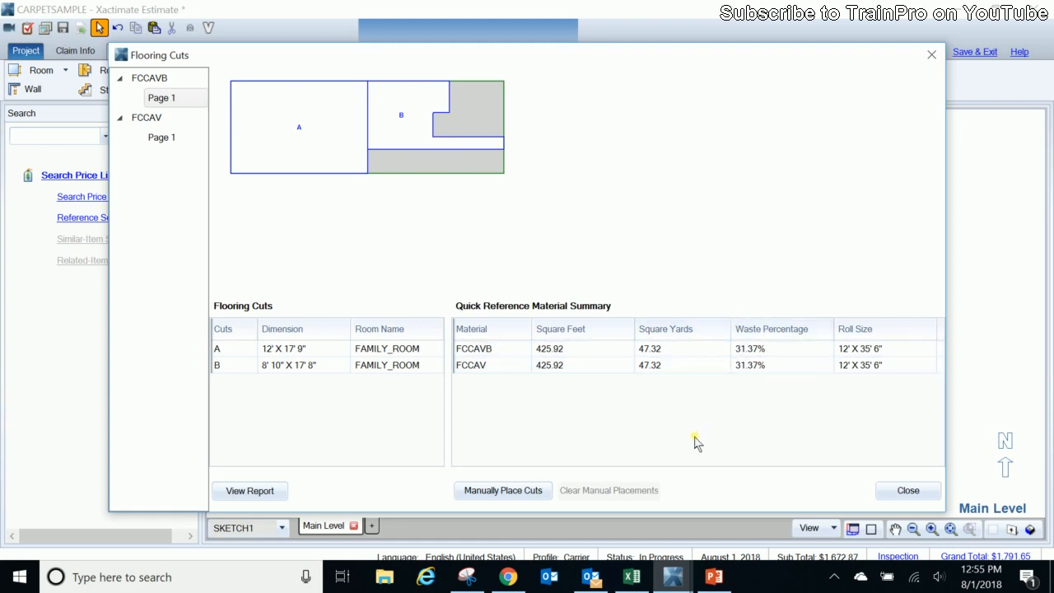
pyautogui.moveTo(686, 441)
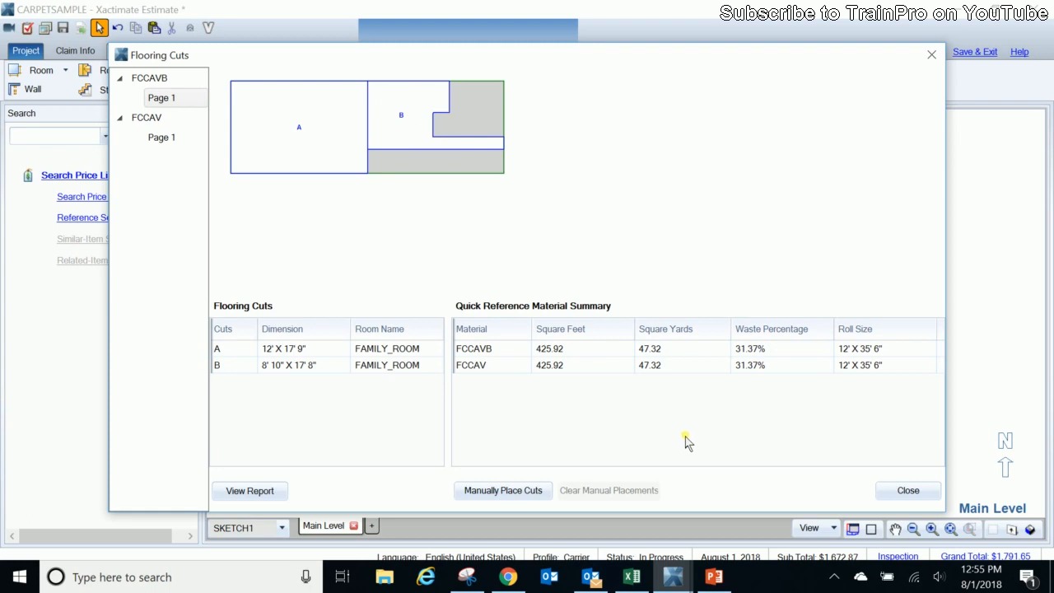
pyautogui.moveTo(897, 491)
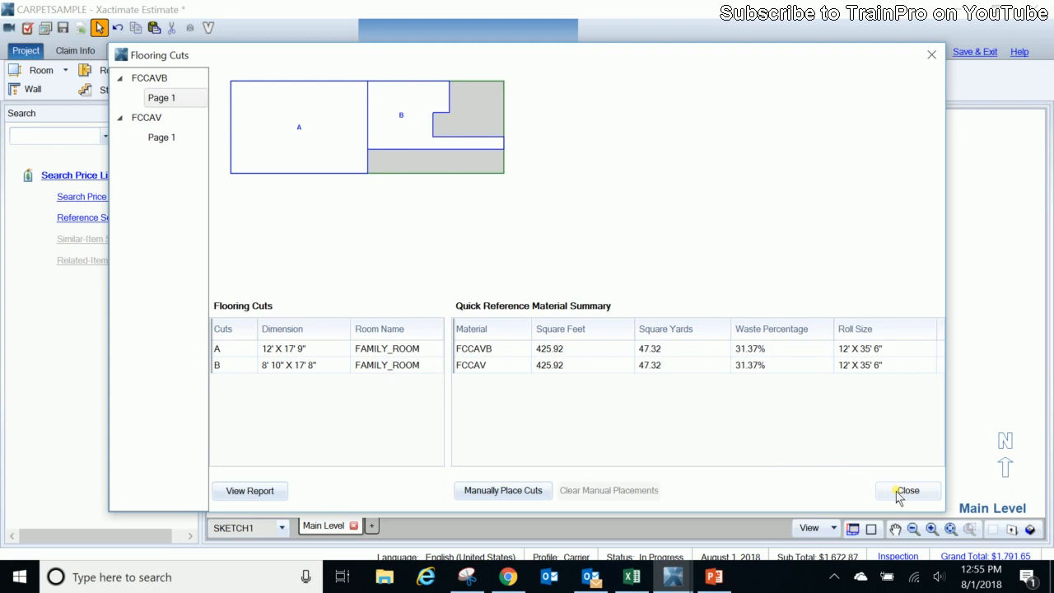
# Close the Flooring Cuts report, leaving the reoriented Family Room sketch
pyautogui.click(909, 491)
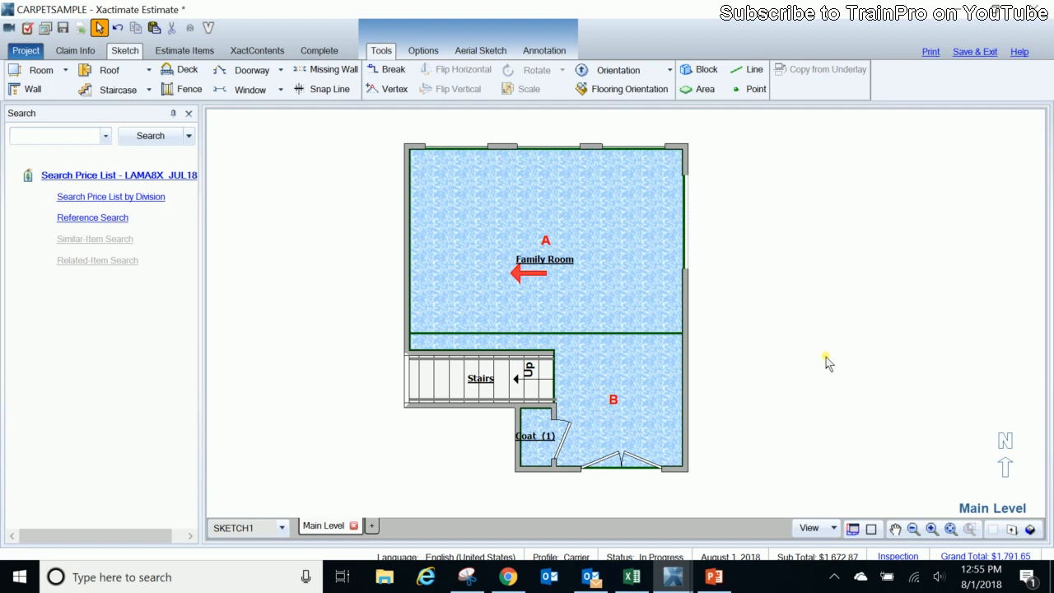
pyautogui.moveTo(840, 490)
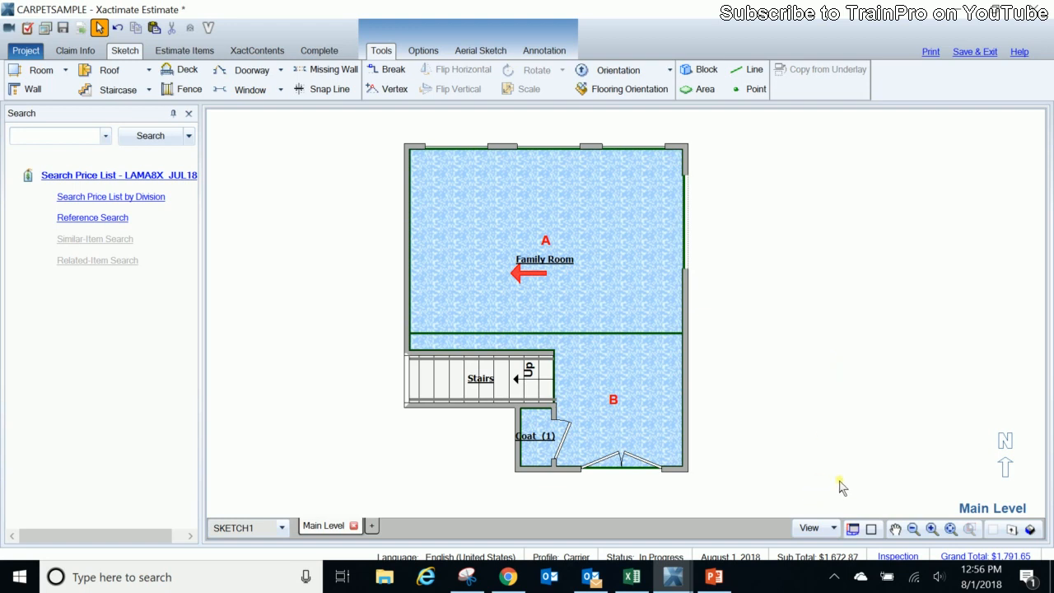